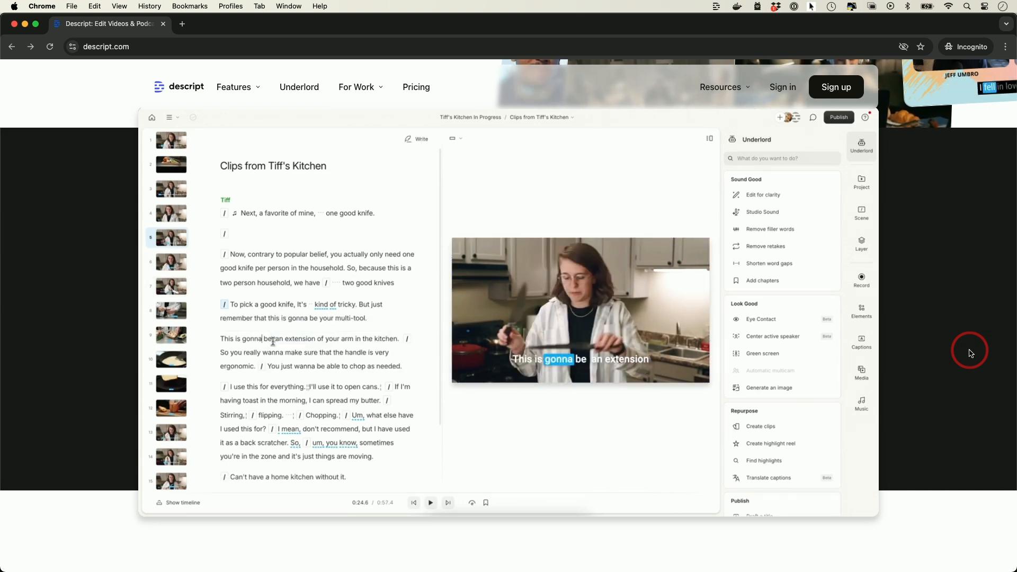
- Show the New Project choices (video, audio, quick and remote recording) from the home screen
click(431, 502)
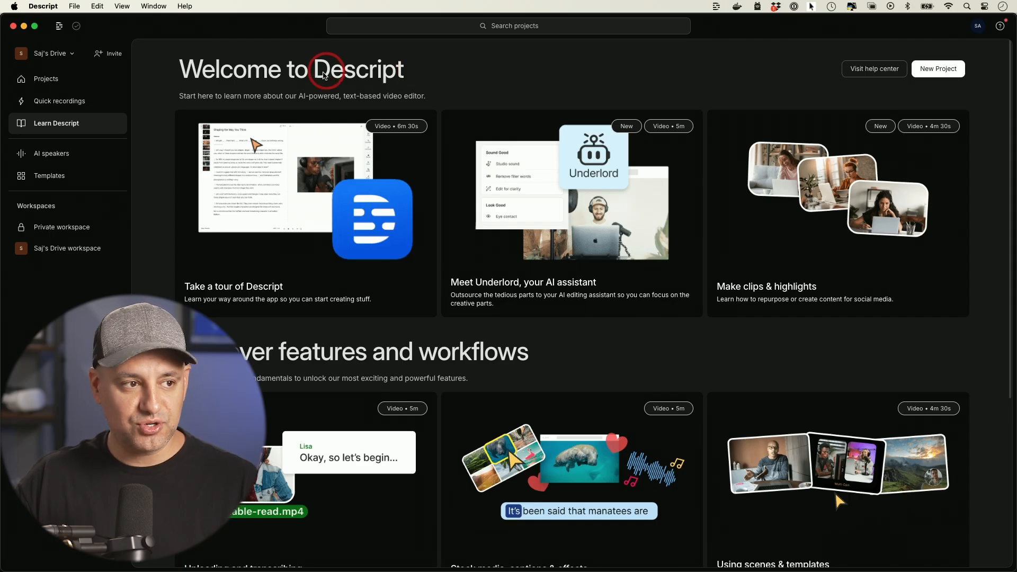
mouse_move(382, 80)
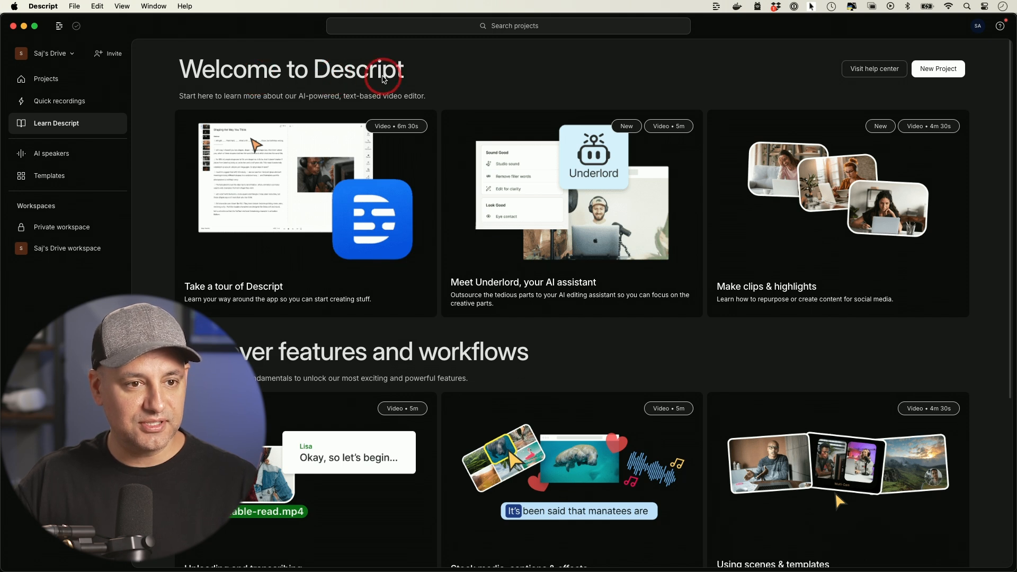
mouse_move(963, 91)
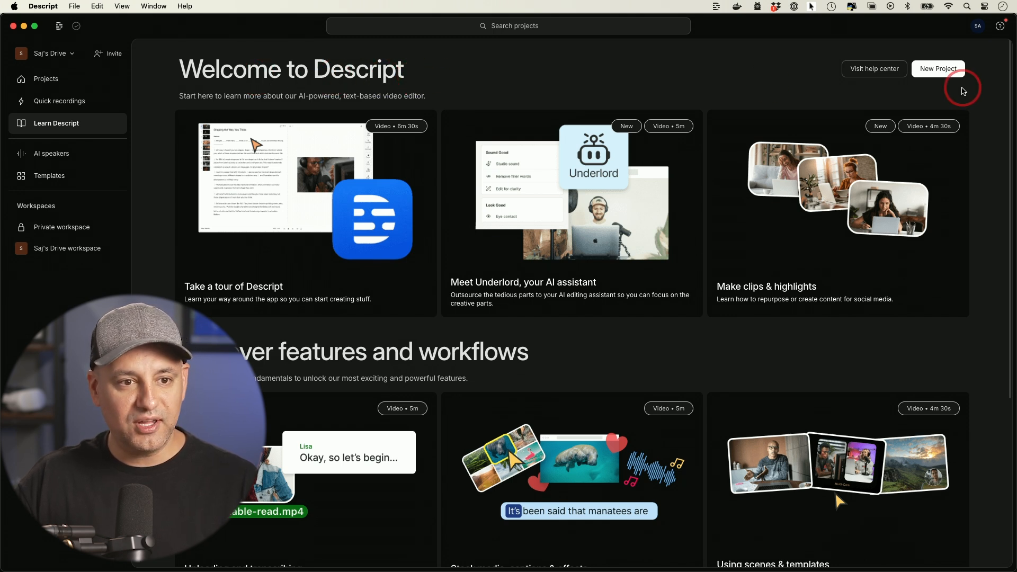
click(938, 69)
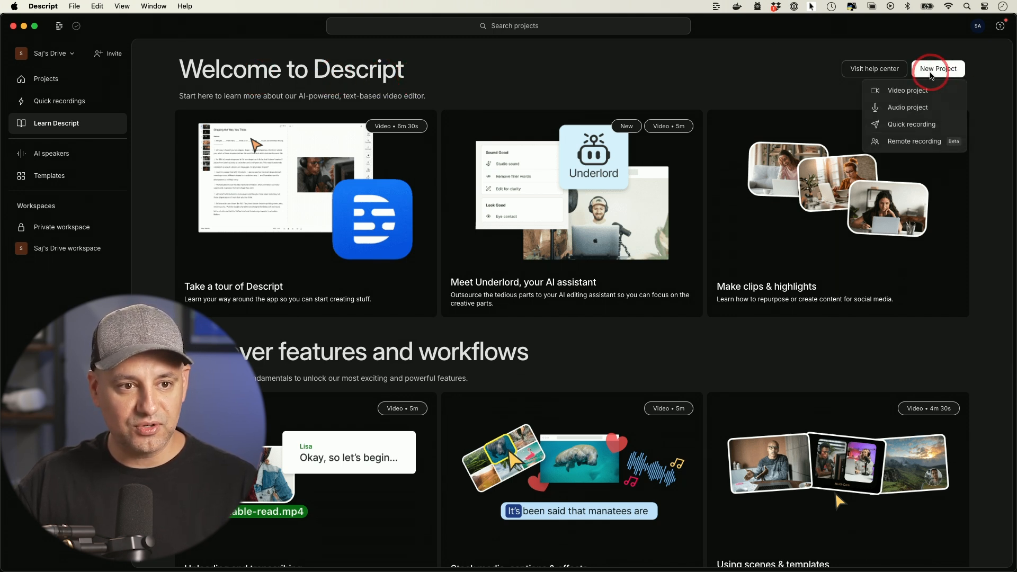
mouse_move(908, 90)
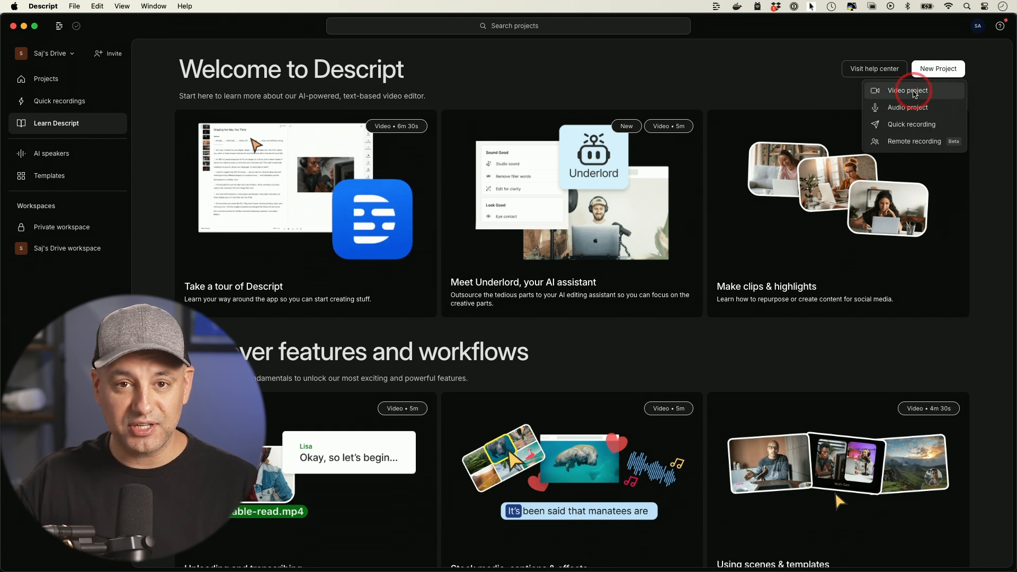
mouse_move(907, 107)
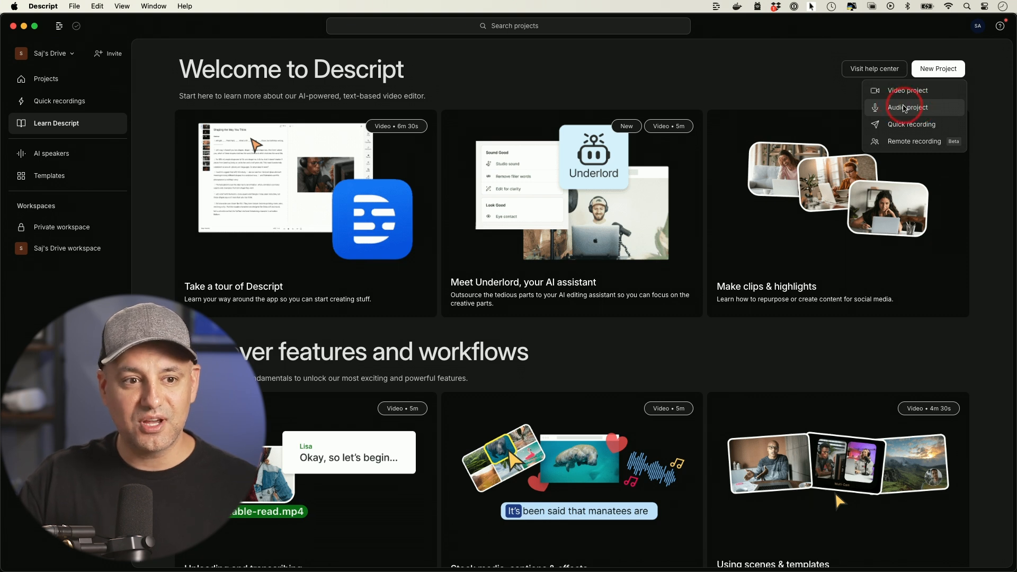
mouse_move(907, 90)
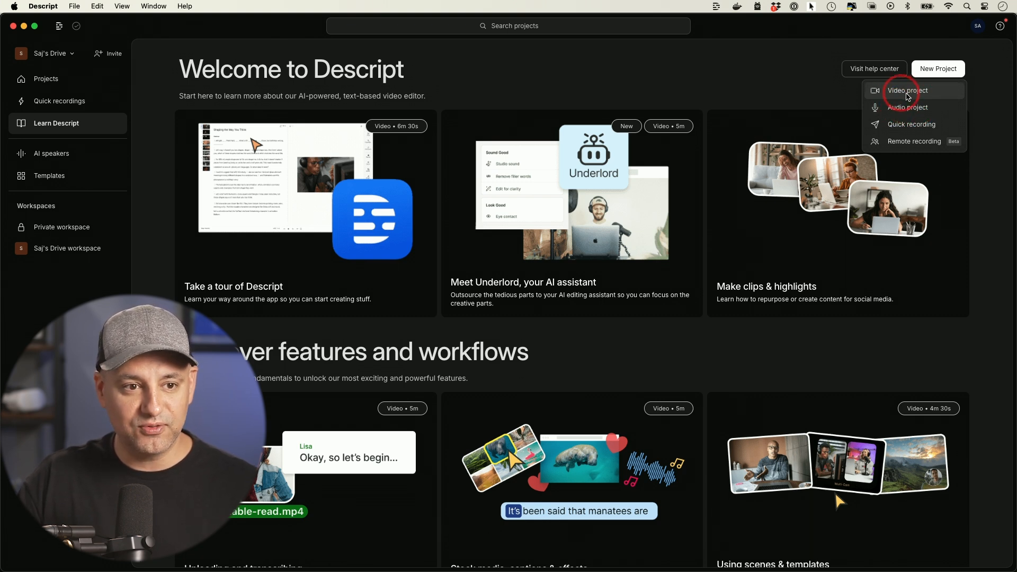
- Create a video project and upload the Untitled CAM 1 recording into it
click(907, 90)
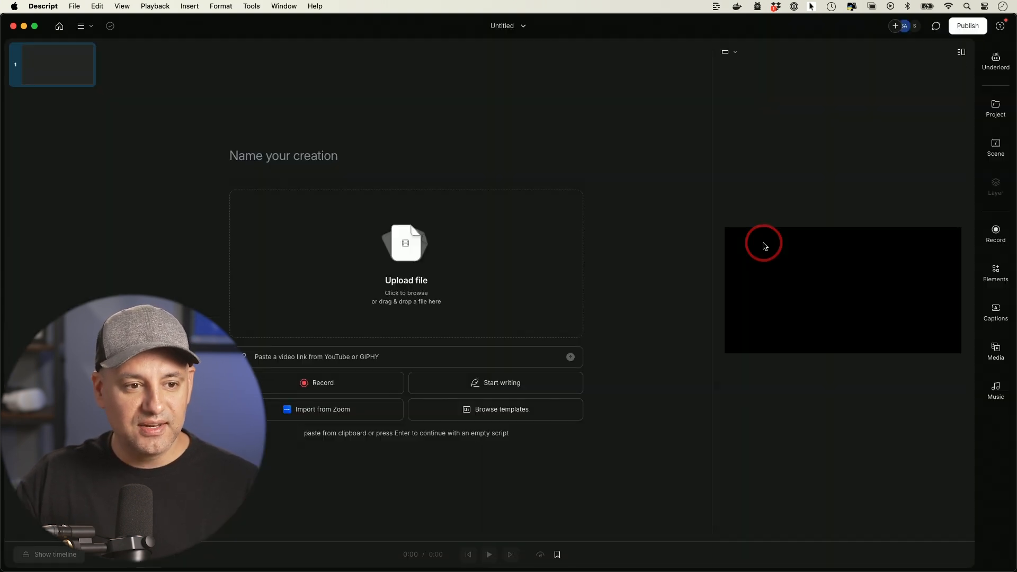
mouse_move(738, 319)
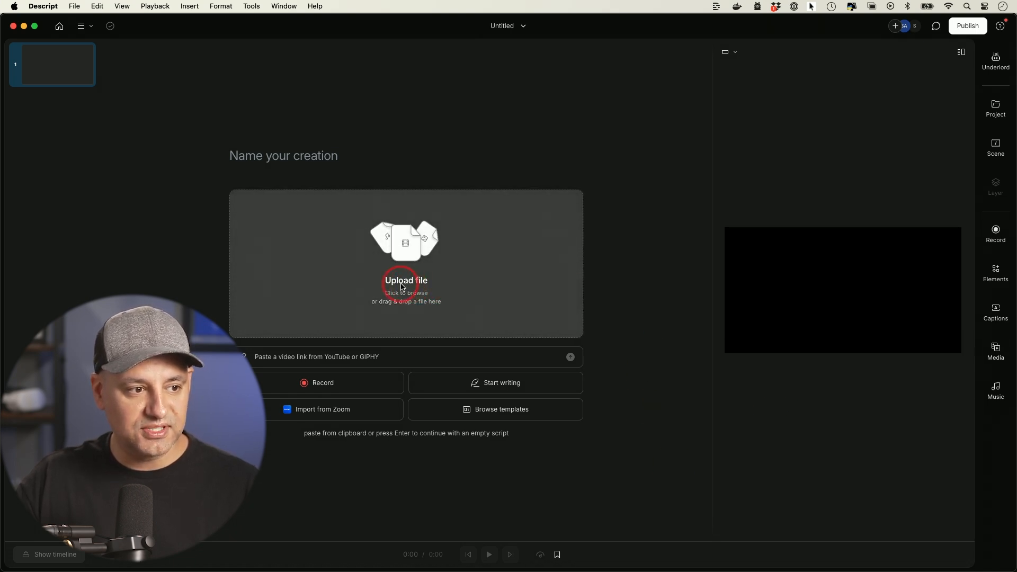
mouse_move(419, 287)
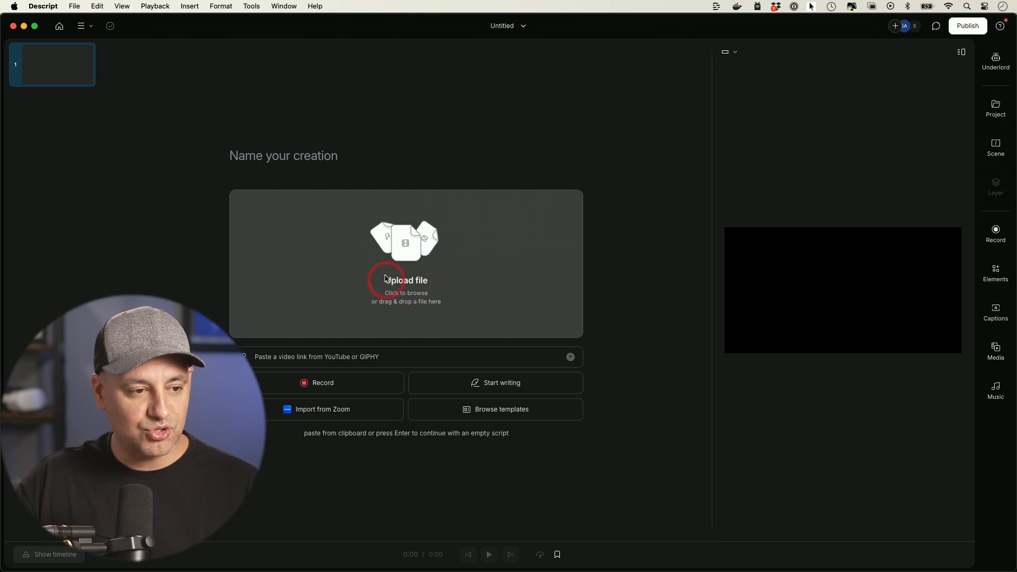
click(406, 280)
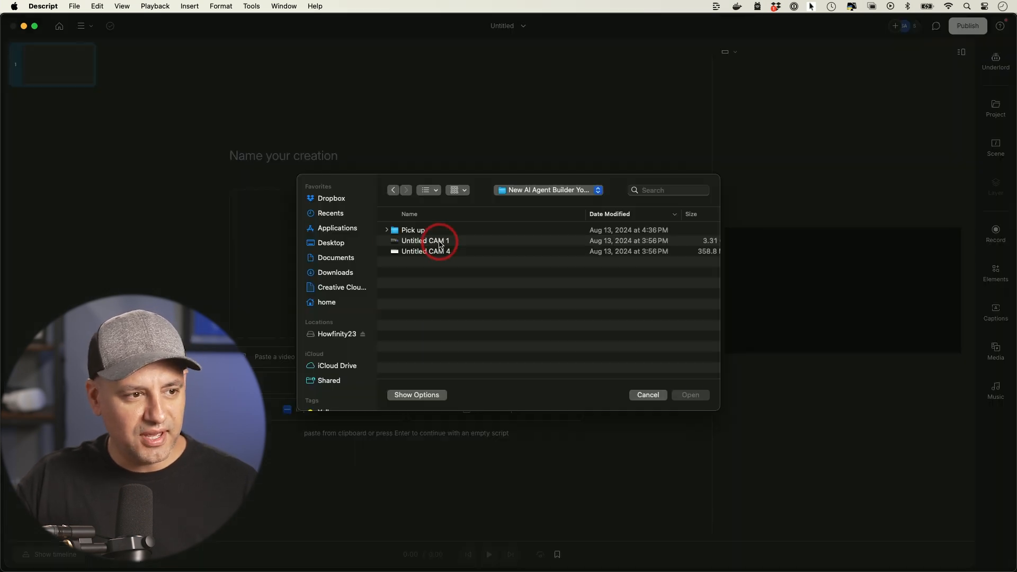
click(425, 240)
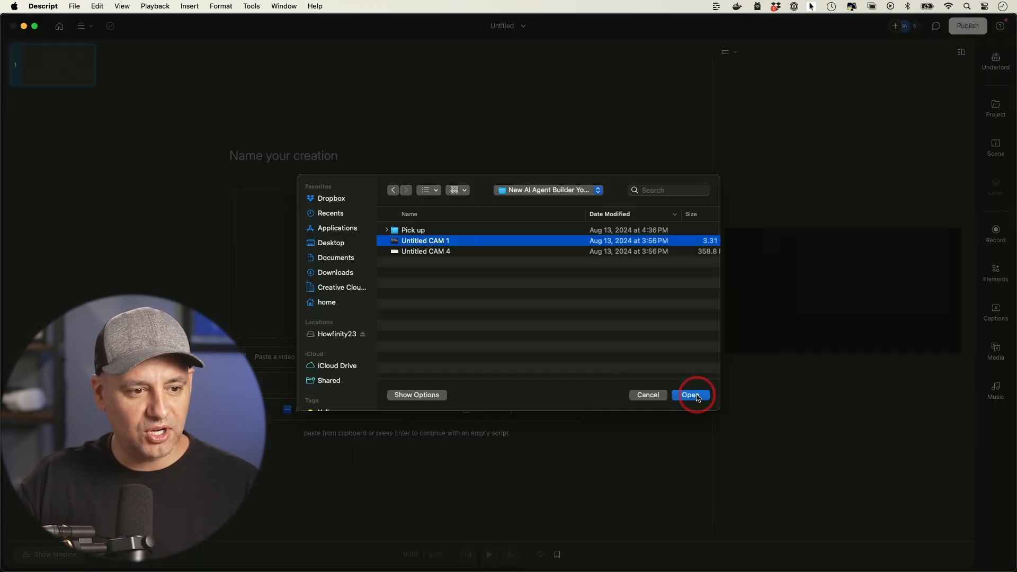
click(690, 395)
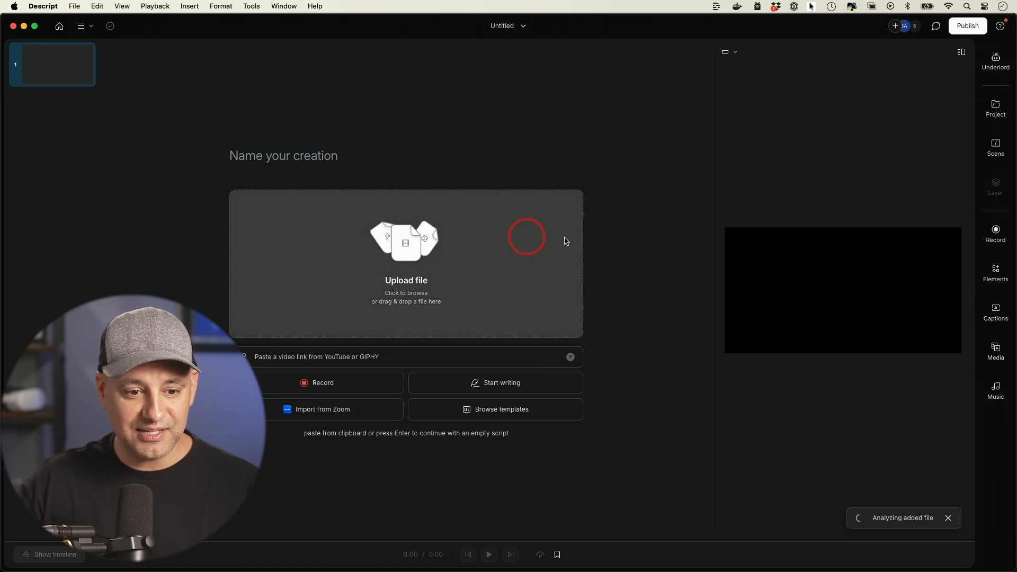
mouse_move(791, 324)
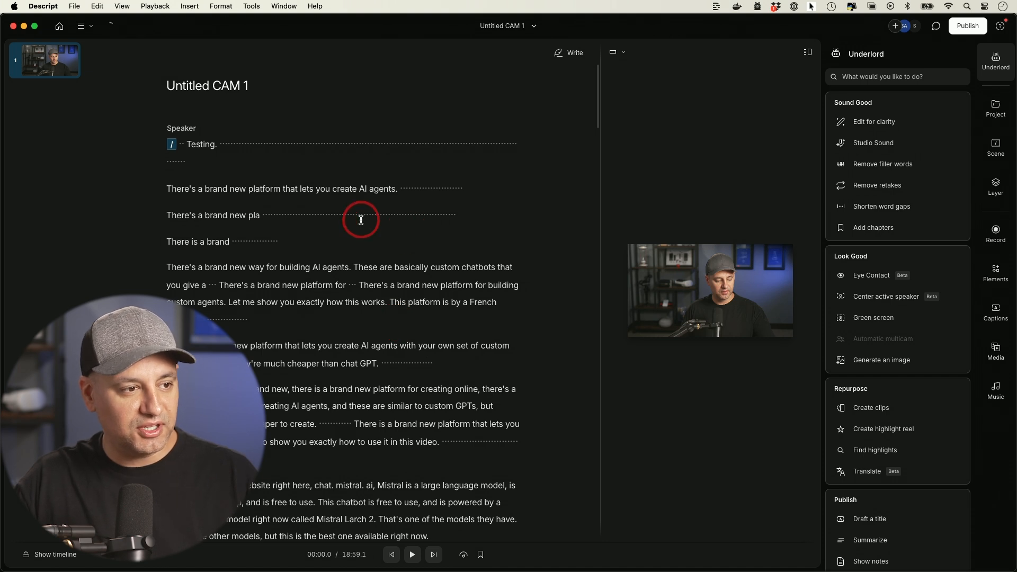
mouse_move(253, 264)
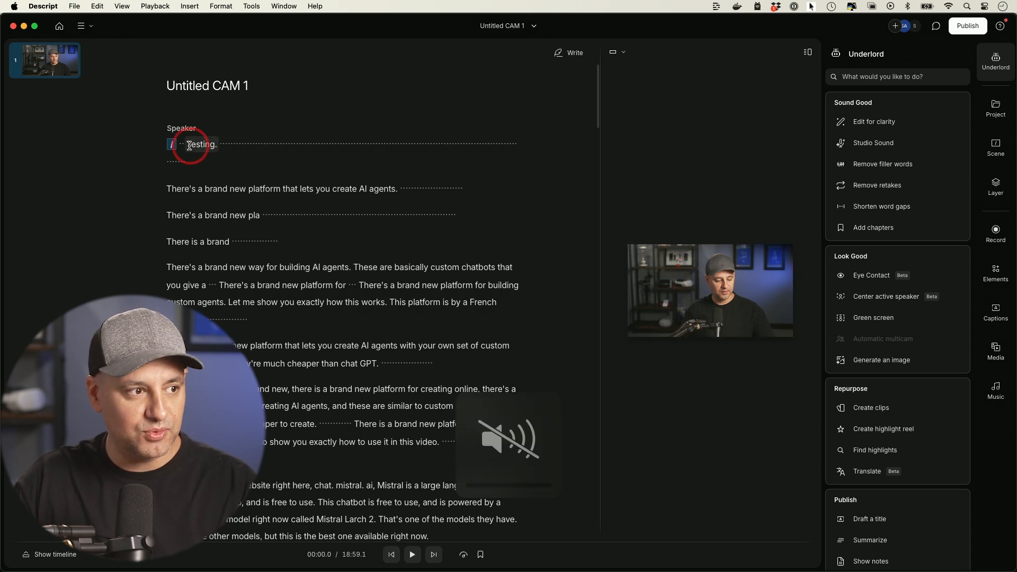
- Play through the transcript and delete the opening test take and false-start retakes
click(411, 554)
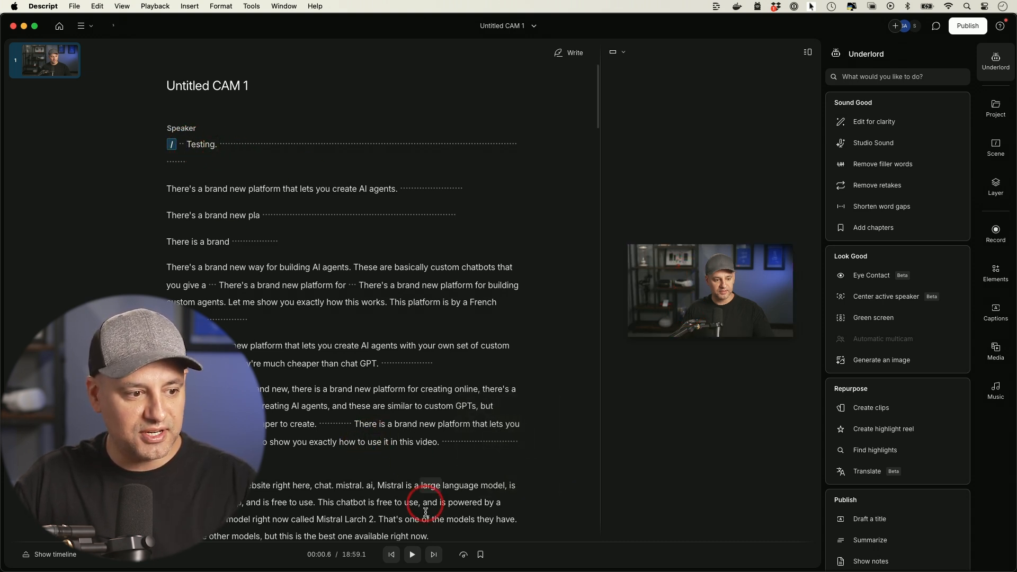
click(411, 554)
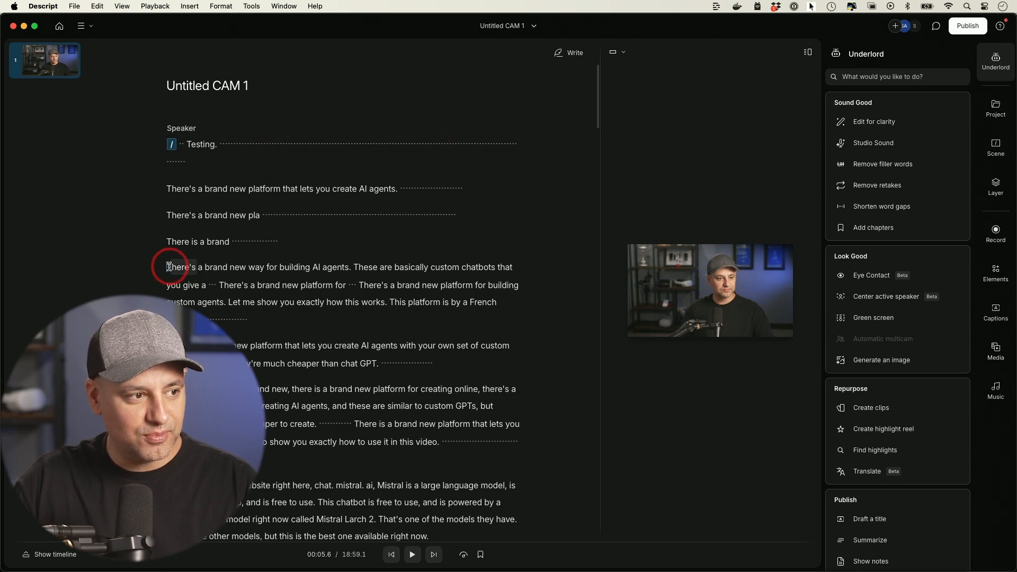
click(413, 554)
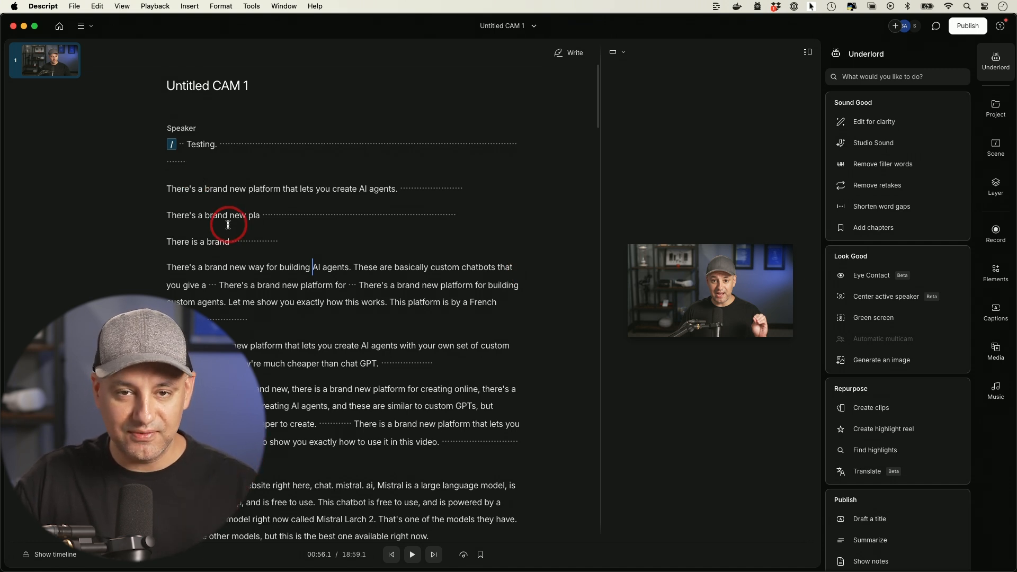
mouse_move(181, 143)
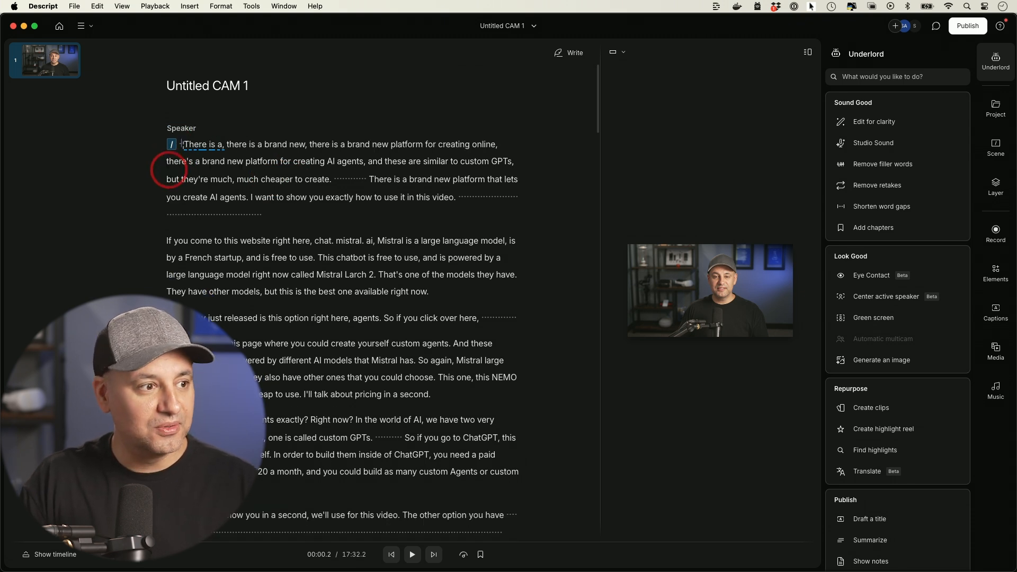
click(183, 144)
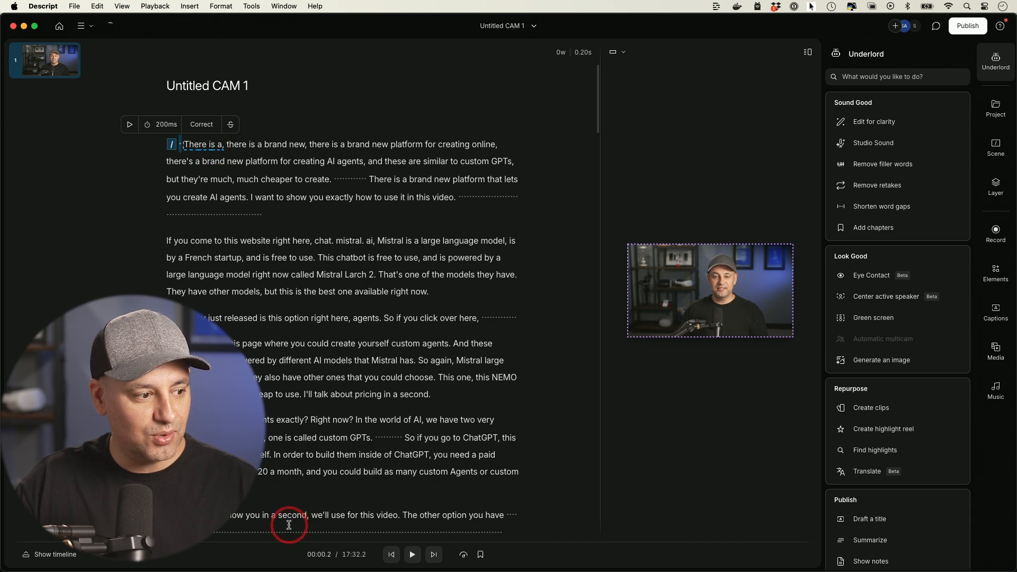
- Show the timeline and split the clip after the first 'brand new,' with the blade tool
click(53, 555)
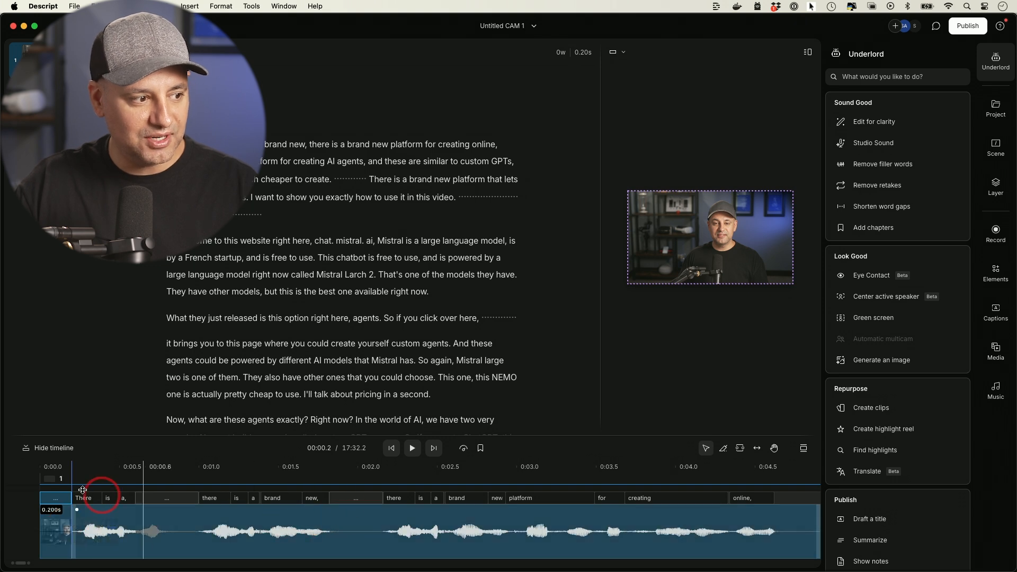
click(53, 447)
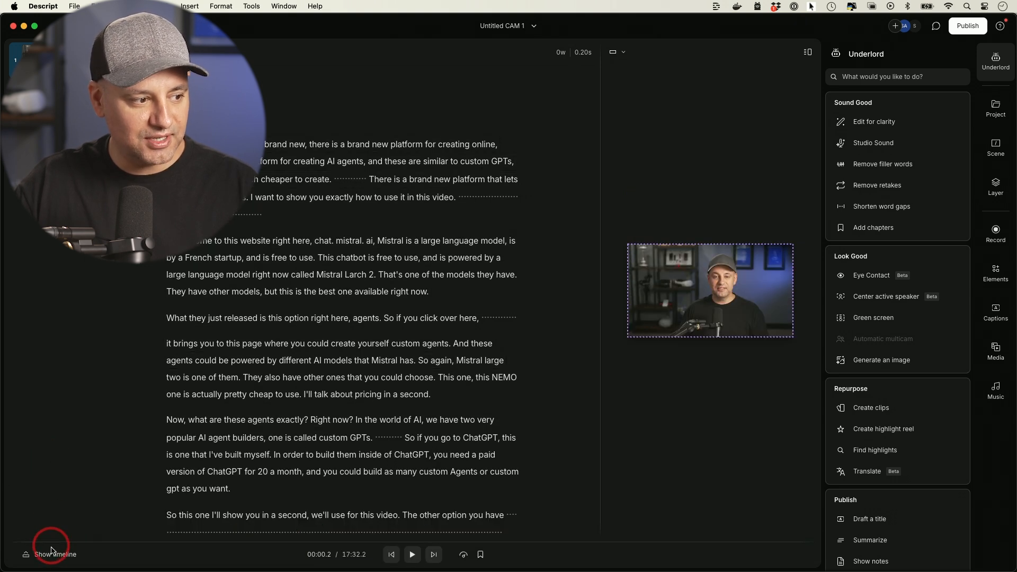
click(54, 554)
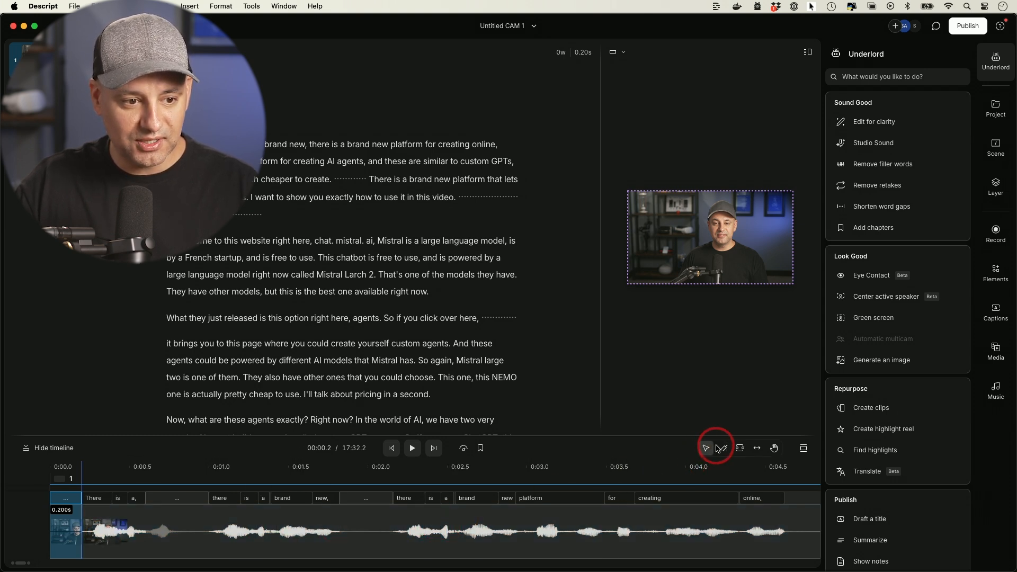
click(725, 448)
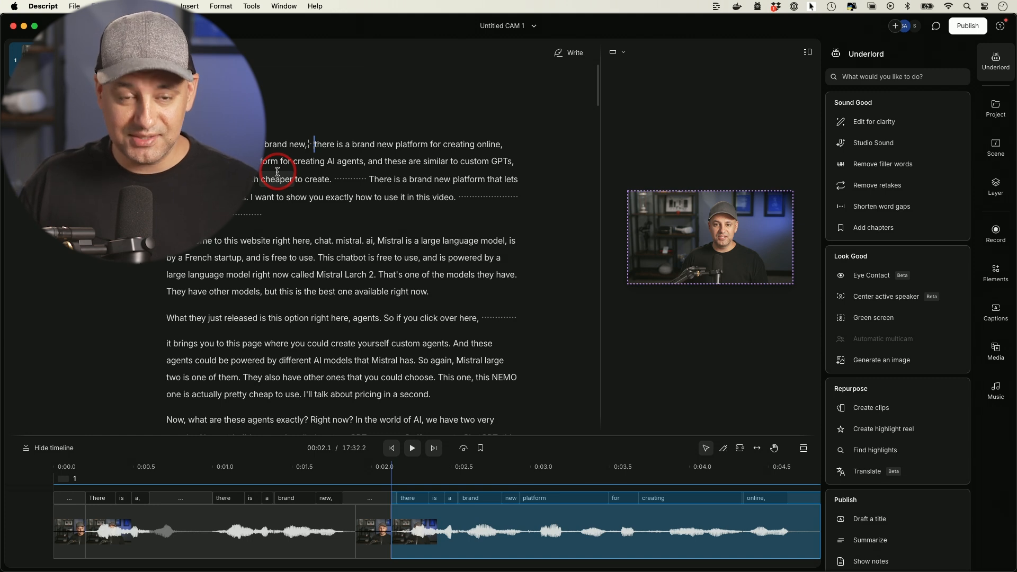
mouse_move(450, 197)
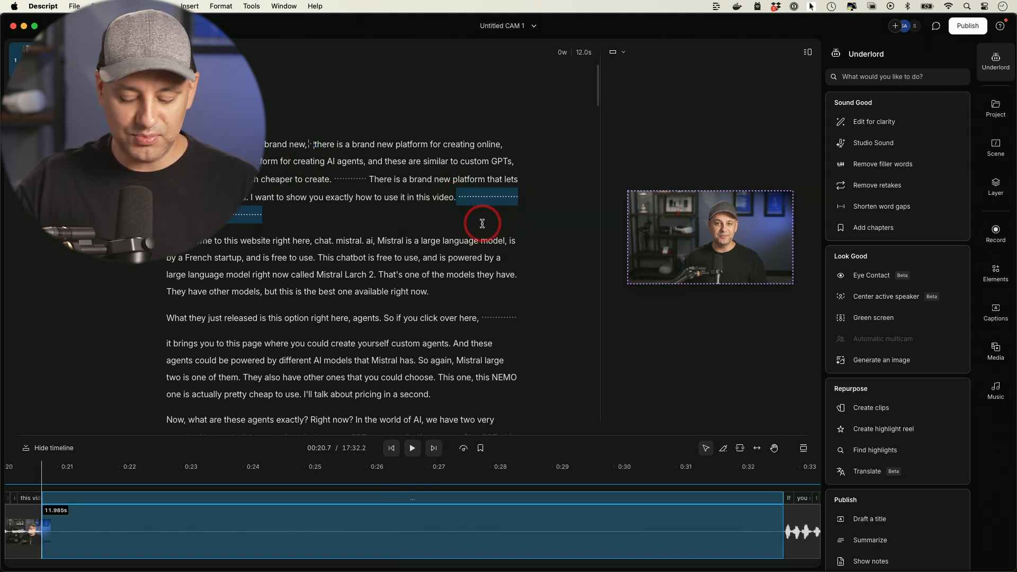
- Delete the 12-second pause after 'use it in this video.'
click(250, 532)
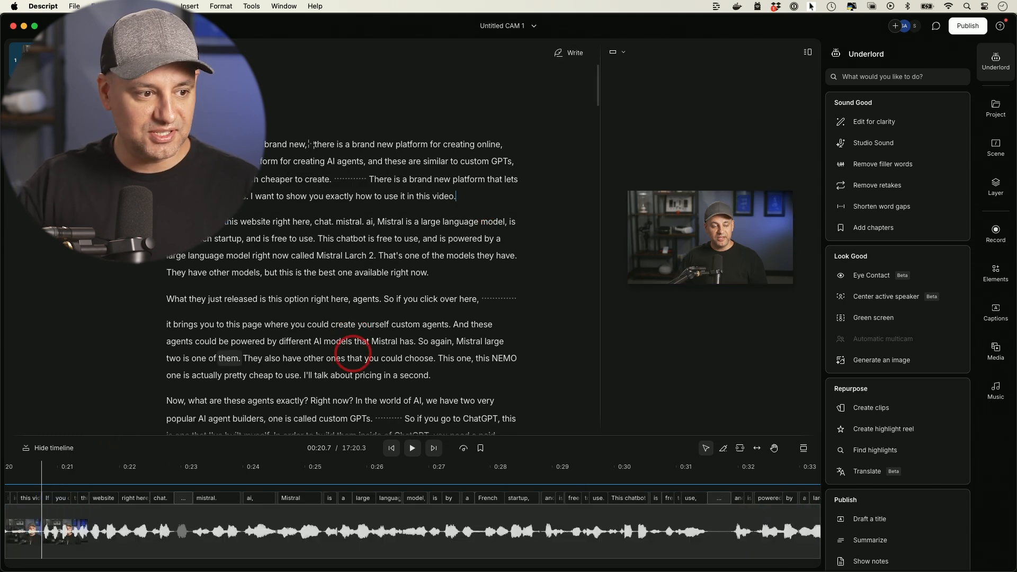
click(70, 556)
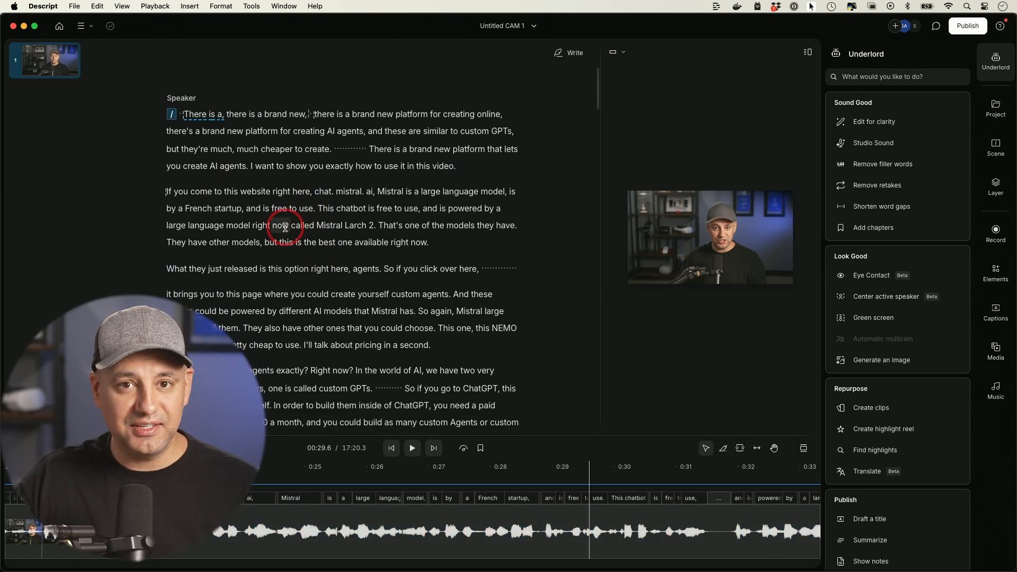
mouse_move(304, 255)
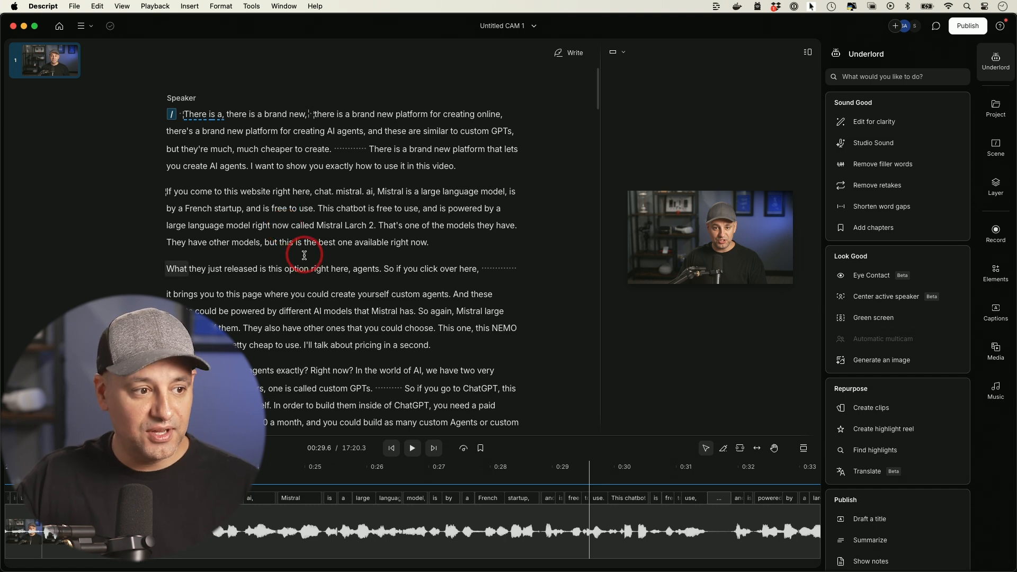
mouse_move(326, 255)
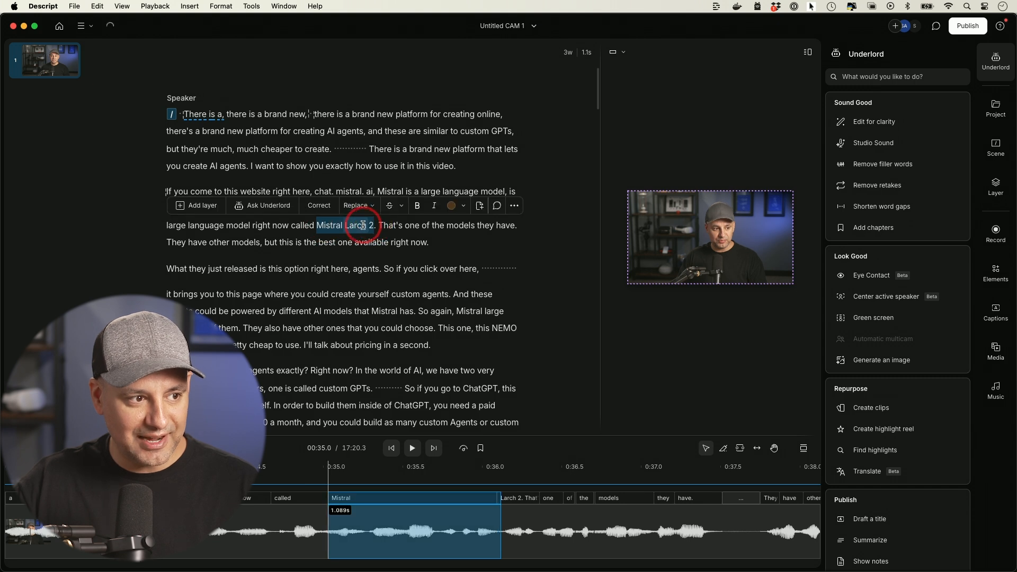
- Correct the misheard 'Mistral Larch 2' to 'Mistral Large 2' in the transcript
click(318, 206)
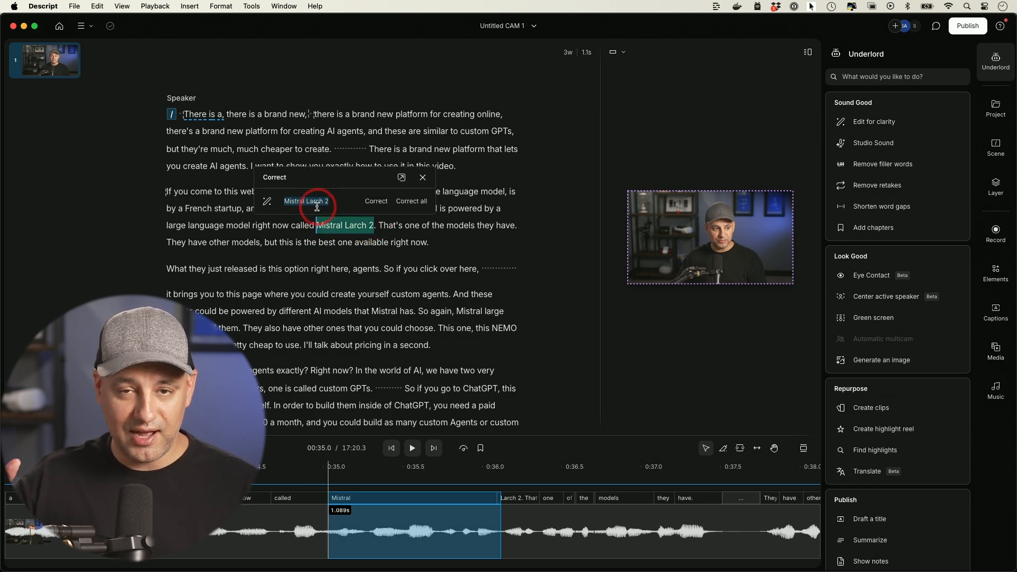
mouse_move(345, 204)
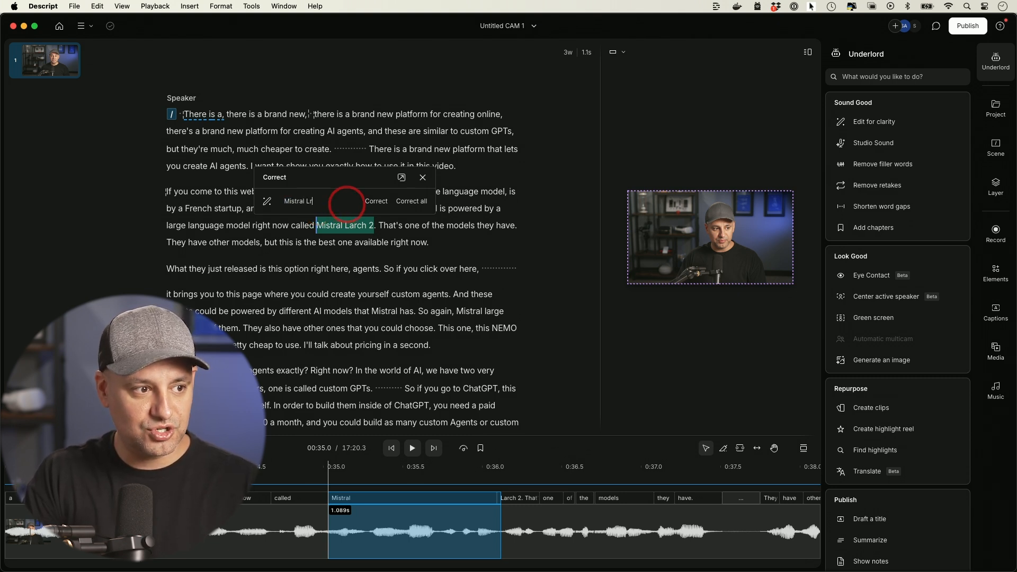
text(Large 2)
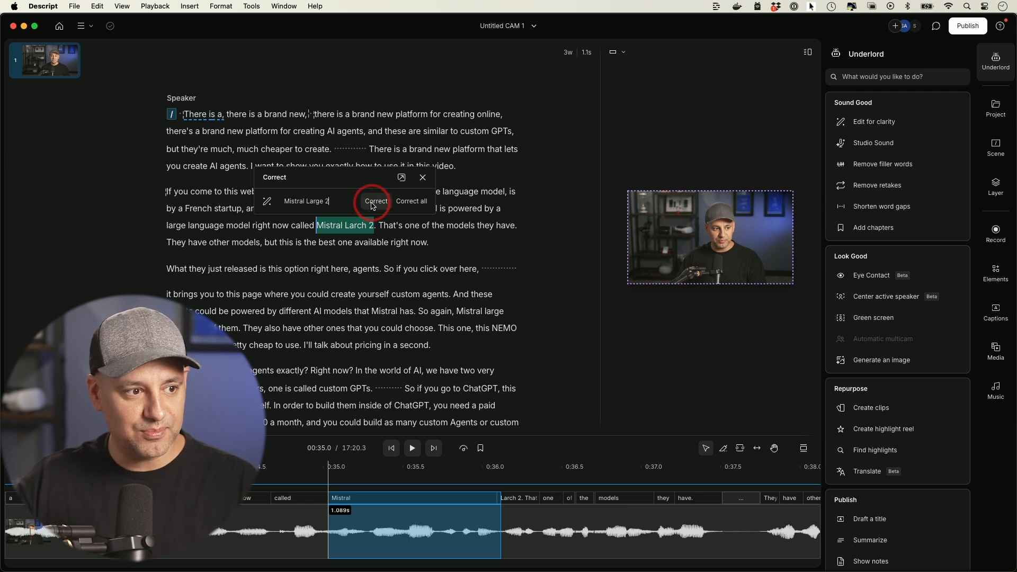
click(375, 201)
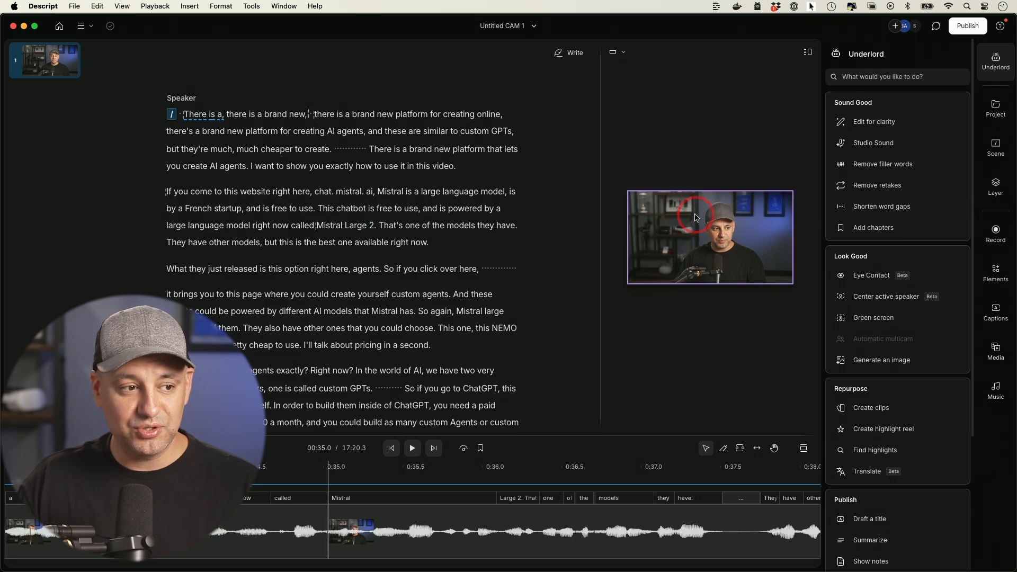
scroll(down, 3)
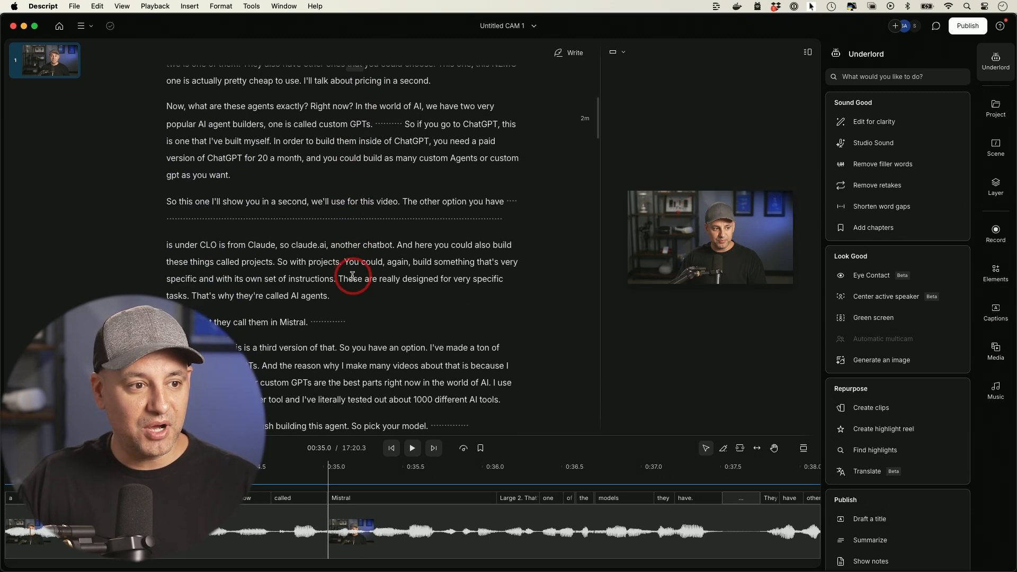
scroll(up, 3)
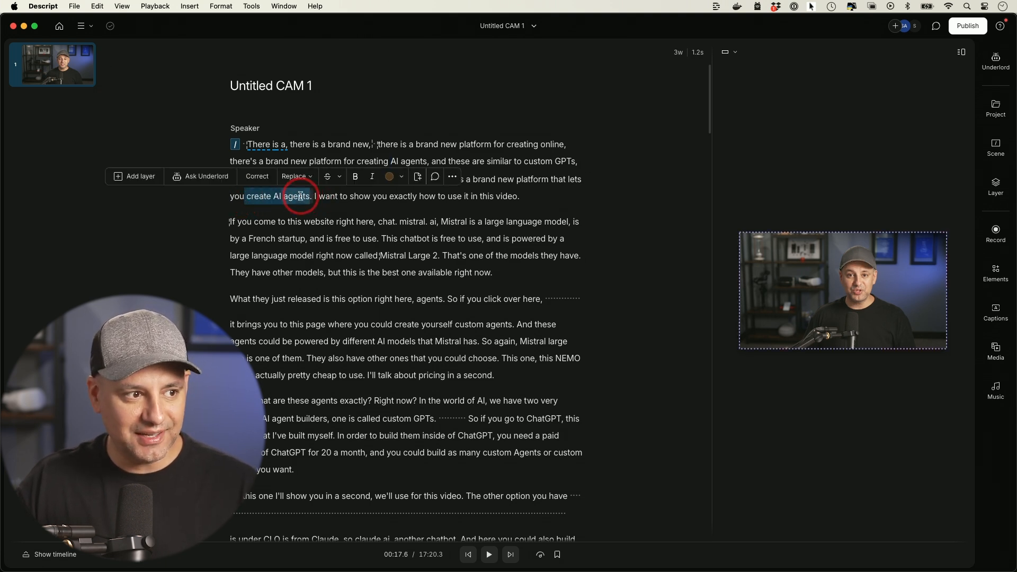
- Try Replace > Overdub on the selected words, then clear the selection
click(297, 176)
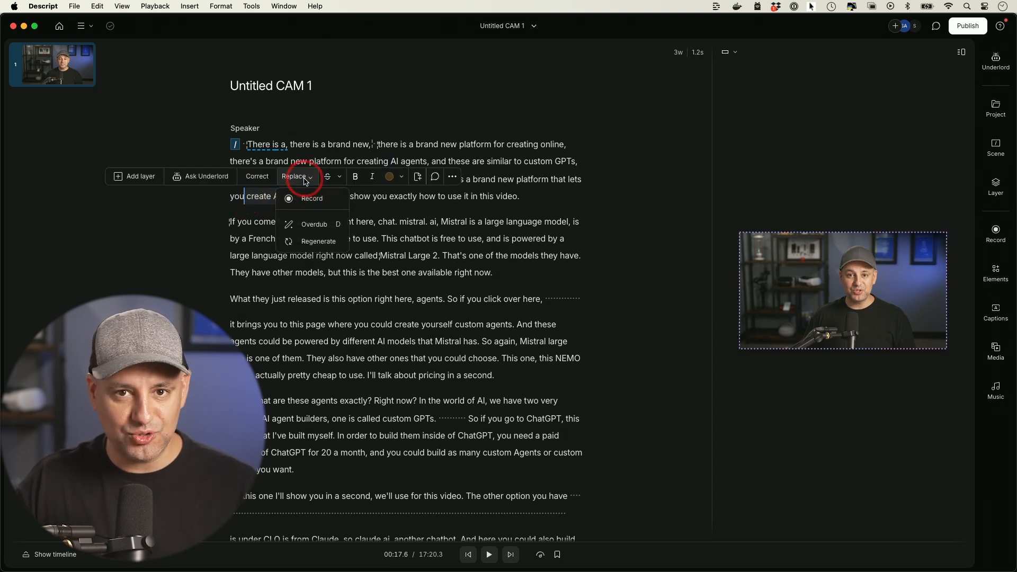
mouse_move(311, 198)
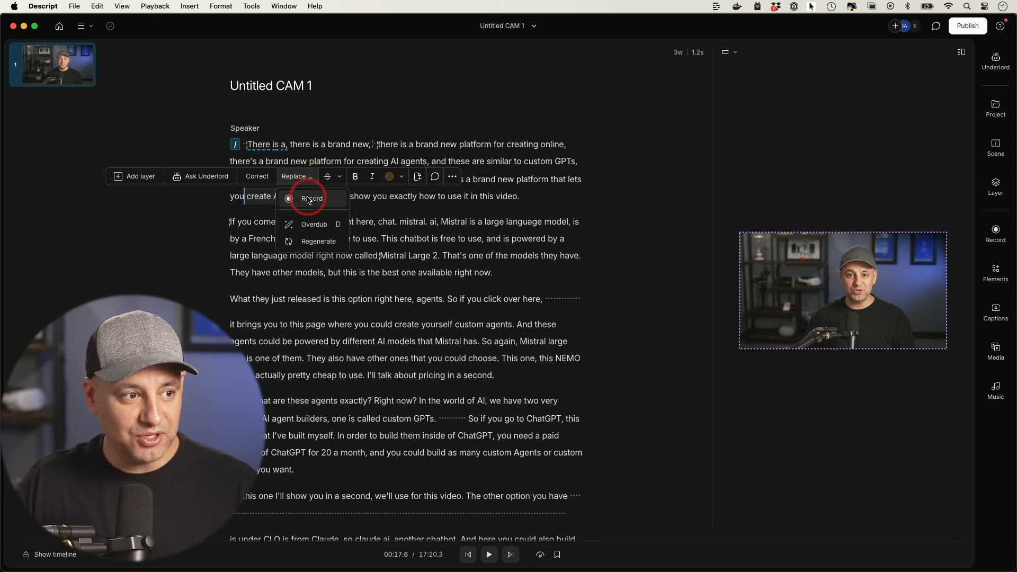
mouse_move(311, 198)
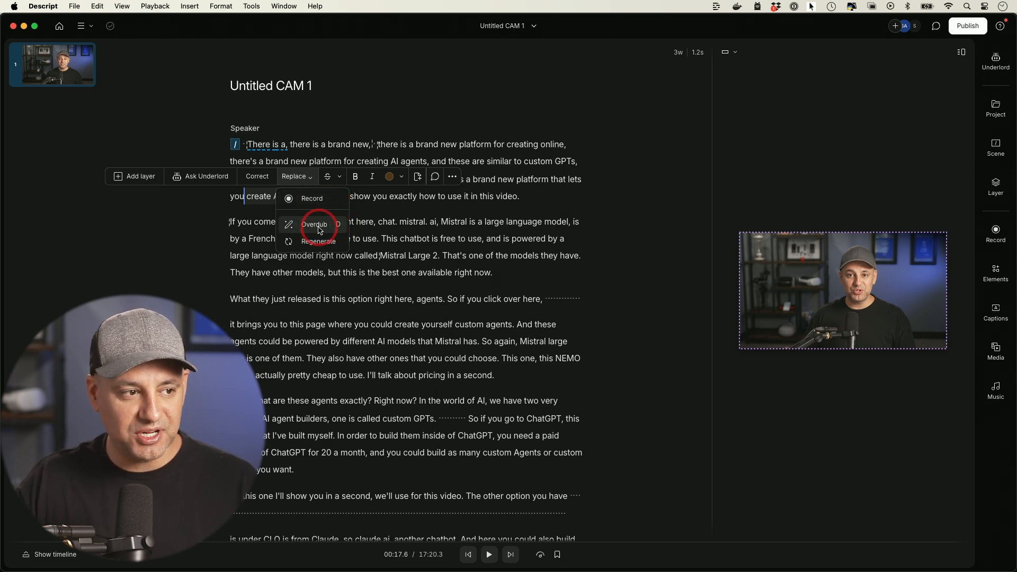
click(314, 225)
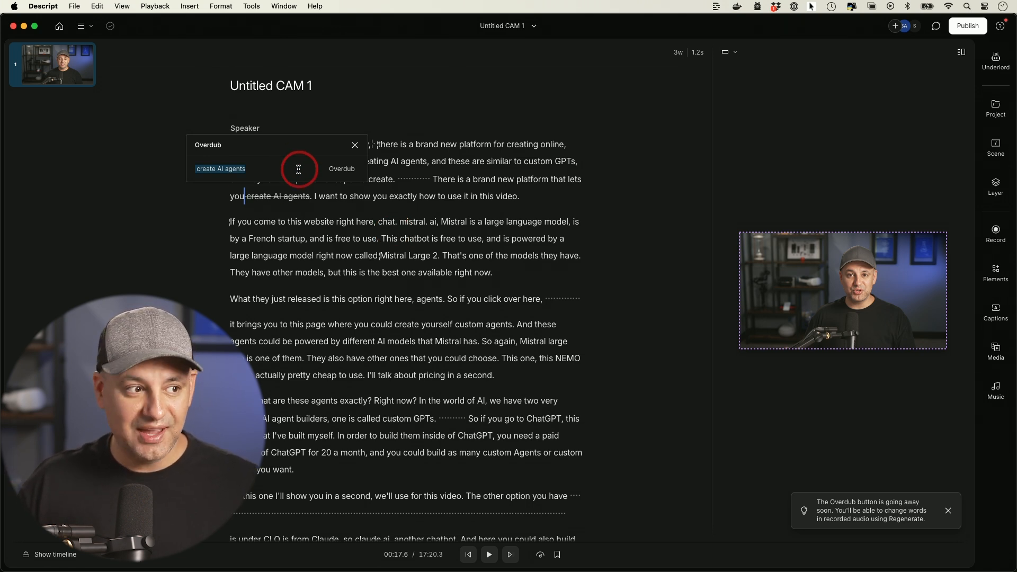
mouse_move(259, 170)
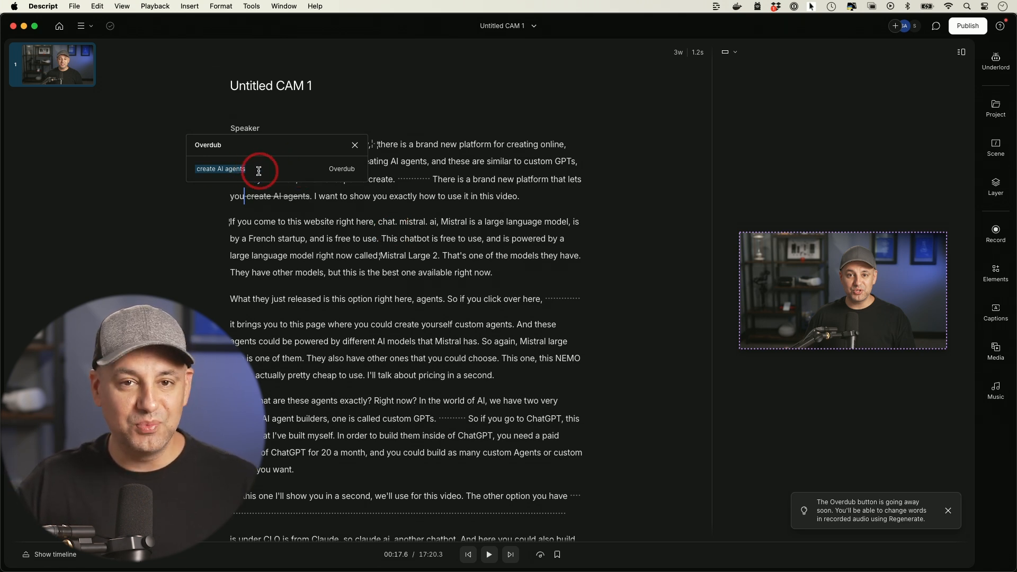
mouse_move(292, 184)
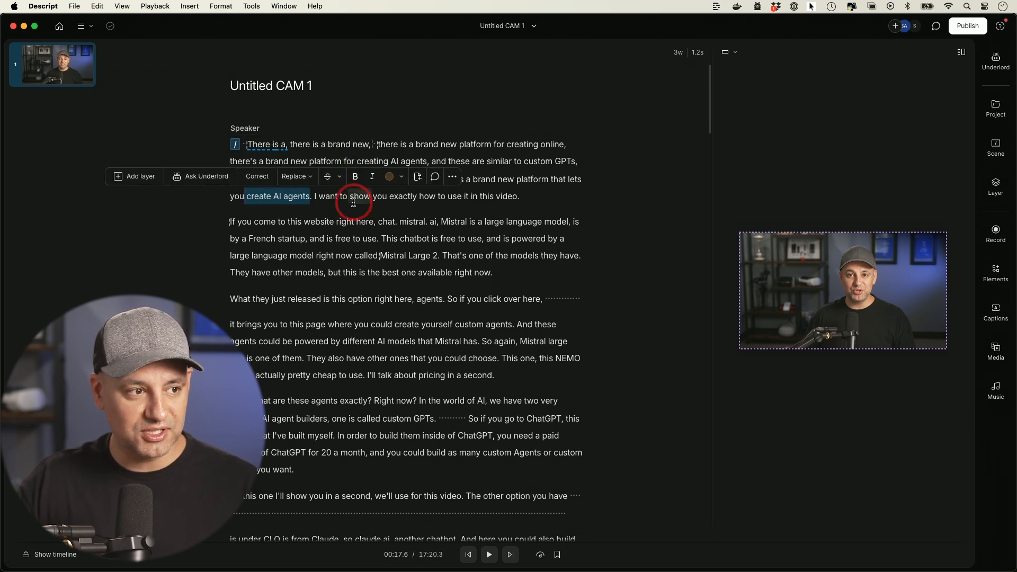
click(995, 59)
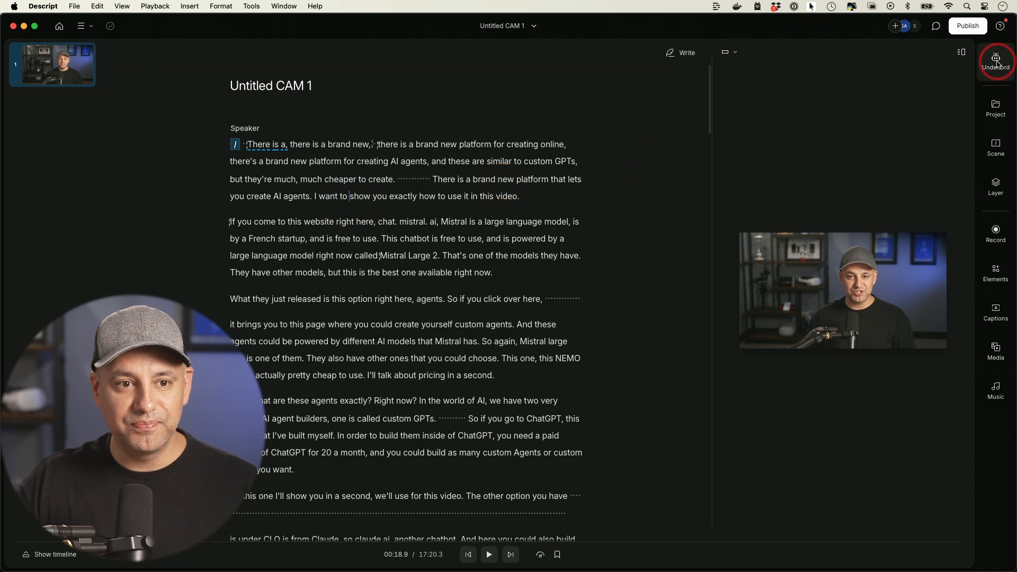
- Run Underlord's Remove filler words and remove all found fillers
click(995, 62)
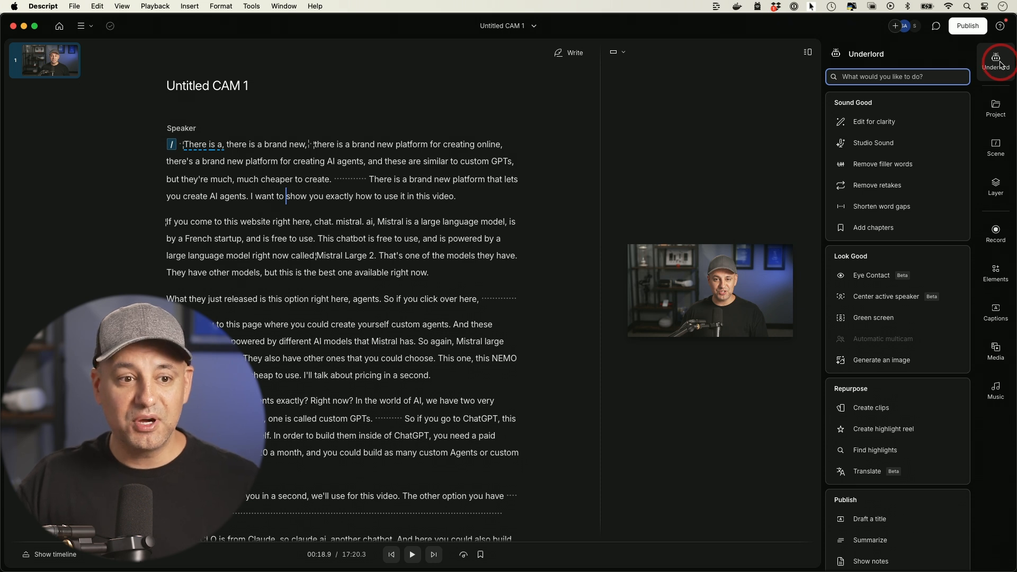
mouse_move(896, 163)
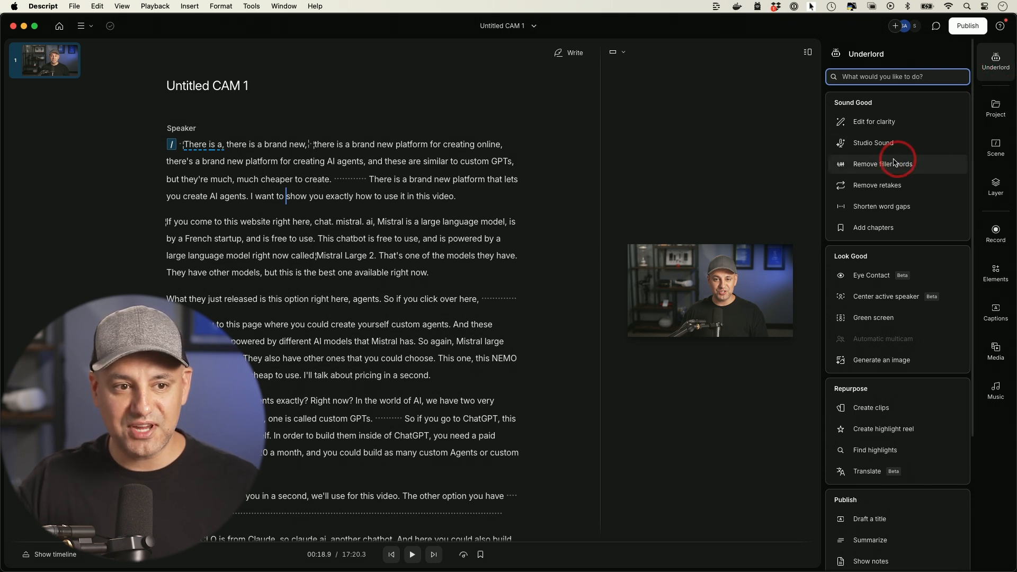
mouse_move(895, 163)
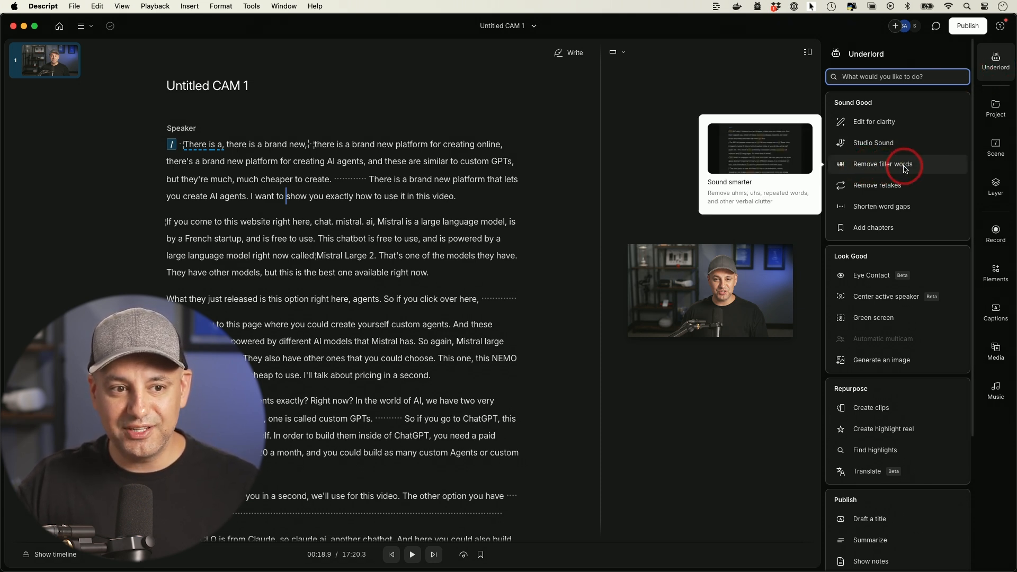
click(882, 163)
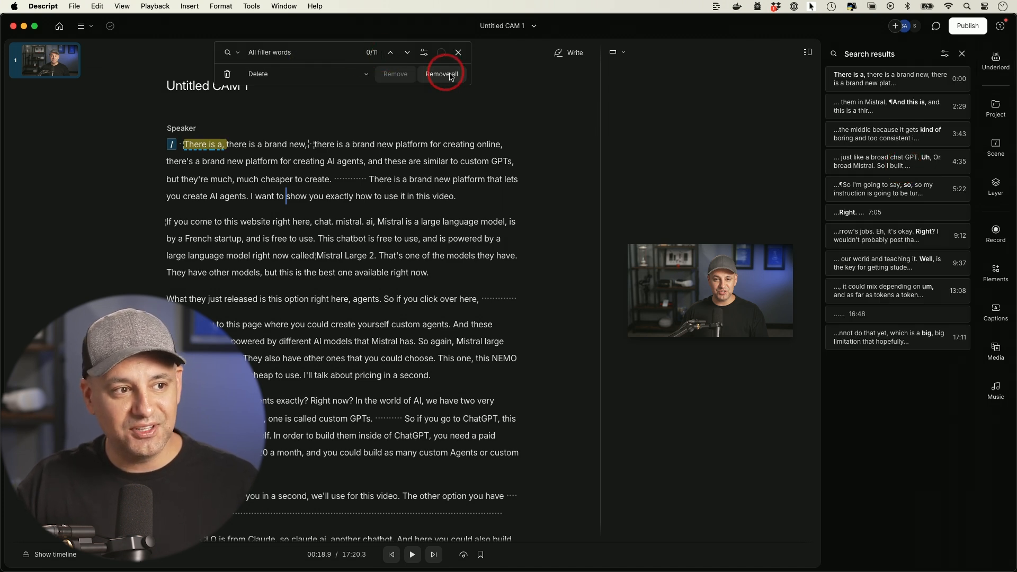
click(443, 75)
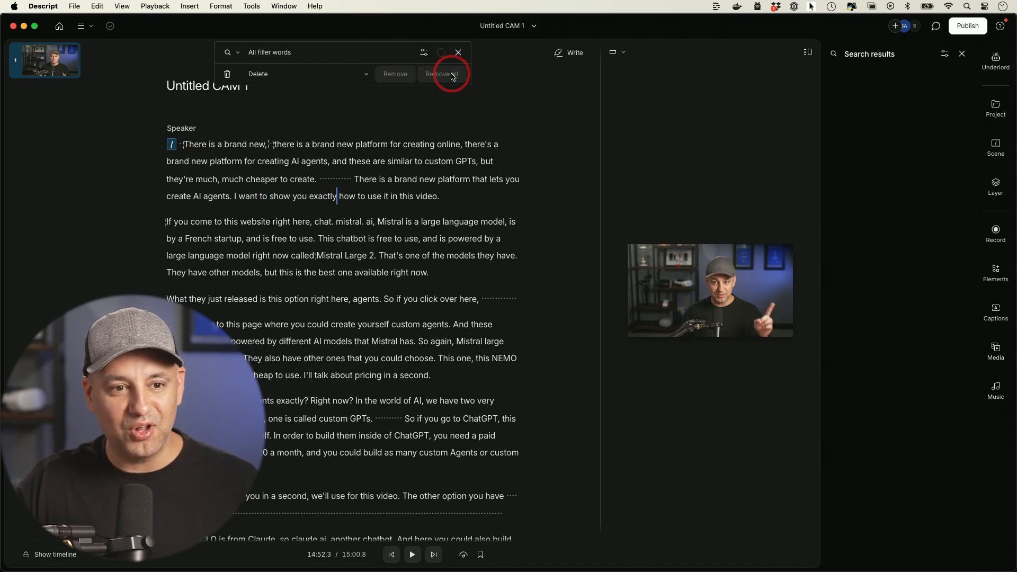
click(995, 58)
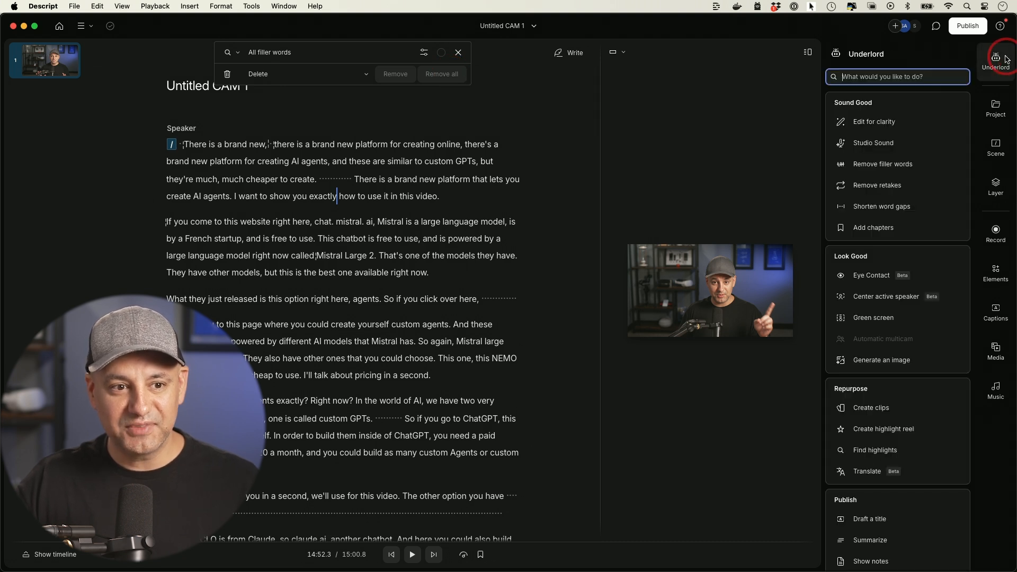
mouse_move(878, 184)
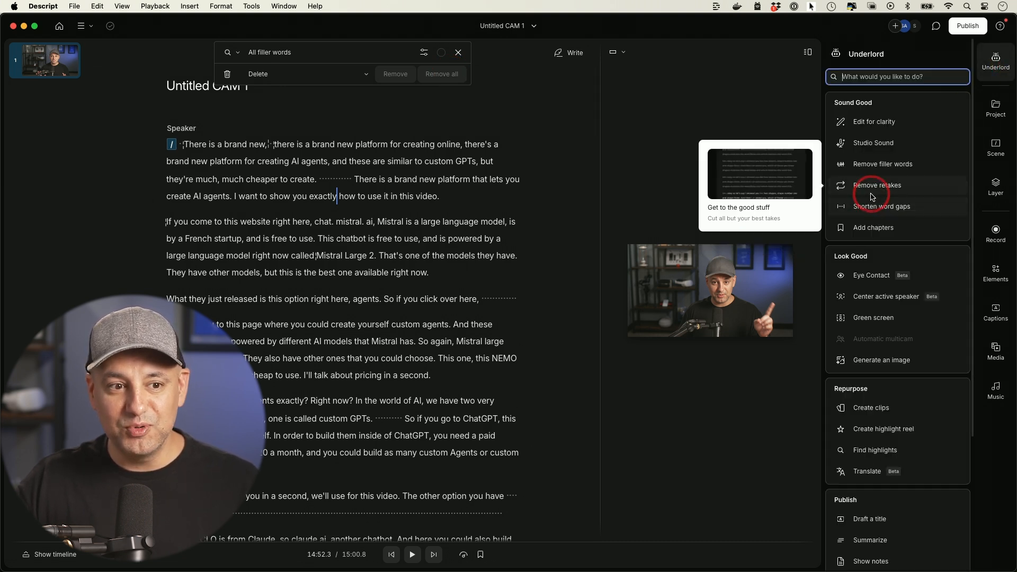
mouse_move(898, 189)
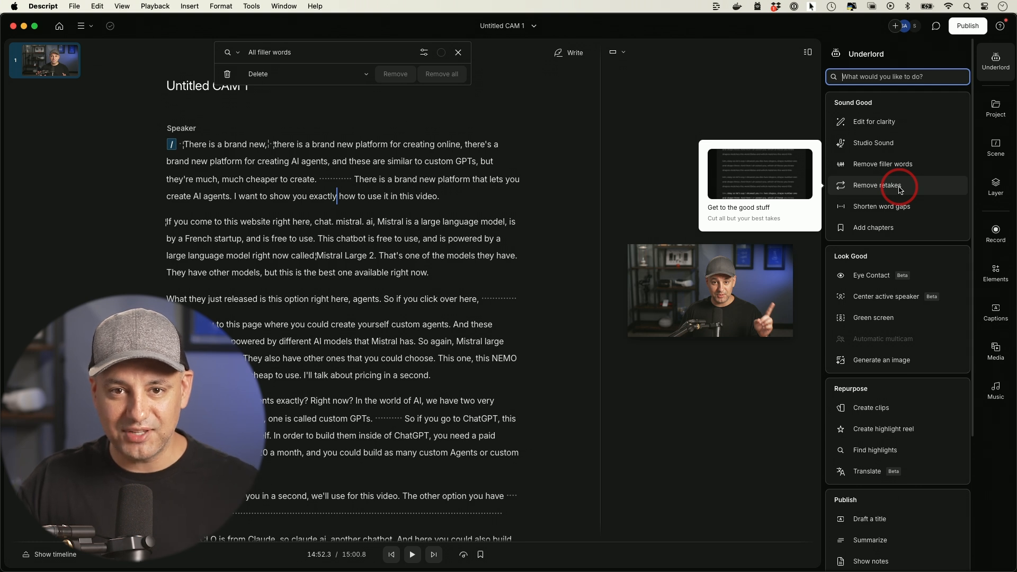
- Run Underlord's Remove retakes, apply the cuts to the script and accept all deletions
click(883, 184)
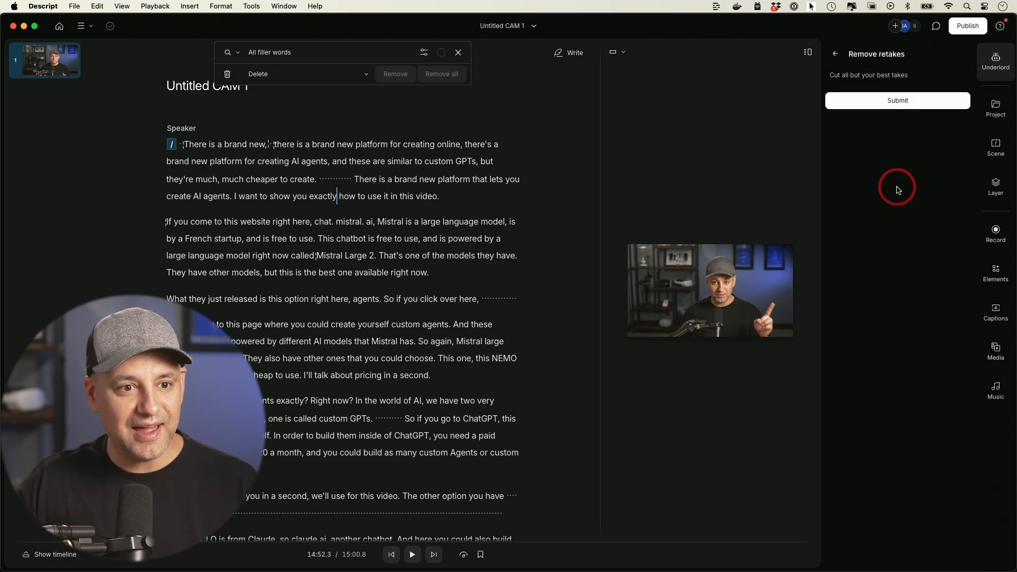
click(897, 99)
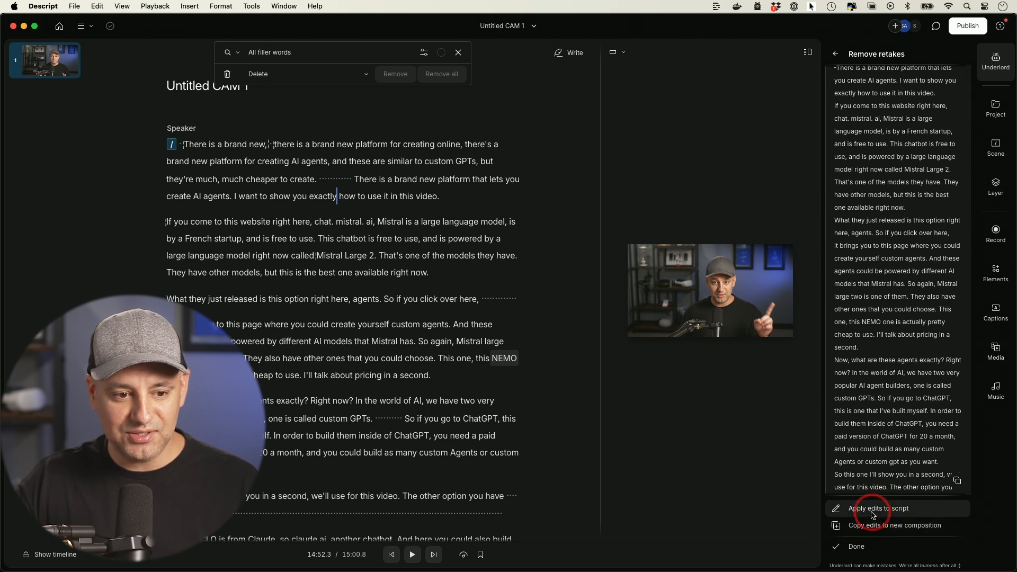
click(881, 508)
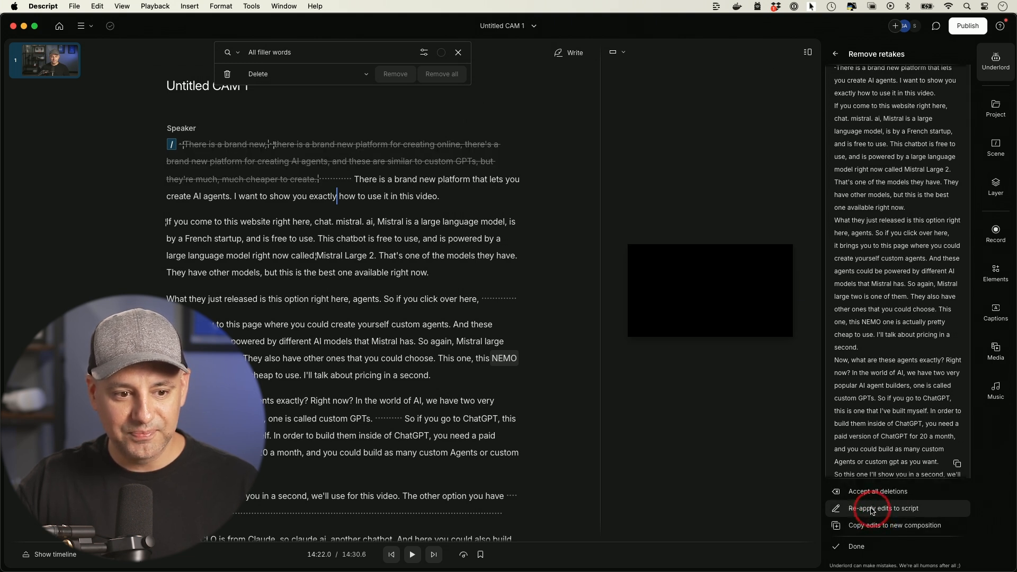
click(883, 508)
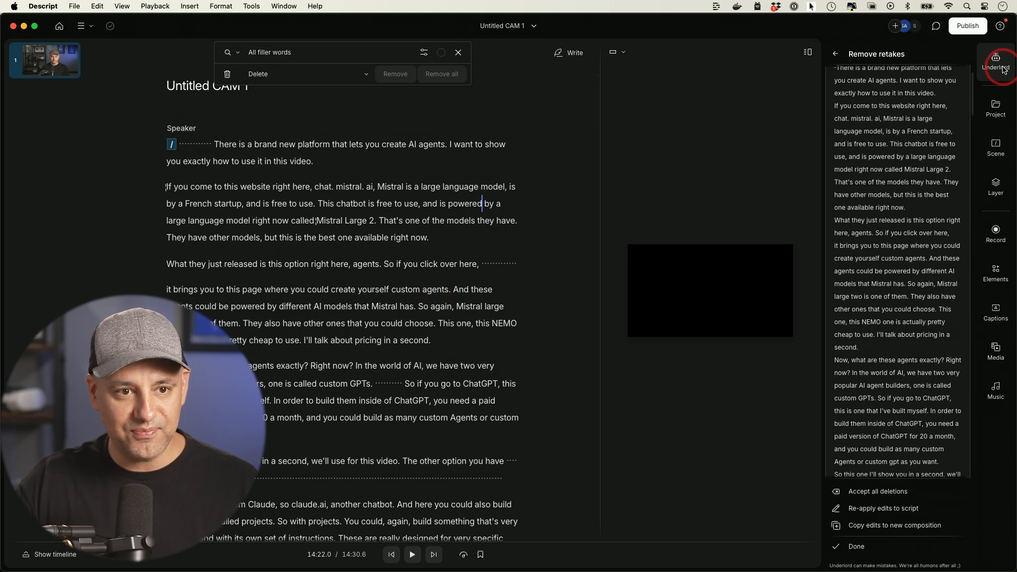
- Run Edit for clarity at medium intensity, which finds no changes, and return to Underlord actions
click(994, 62)
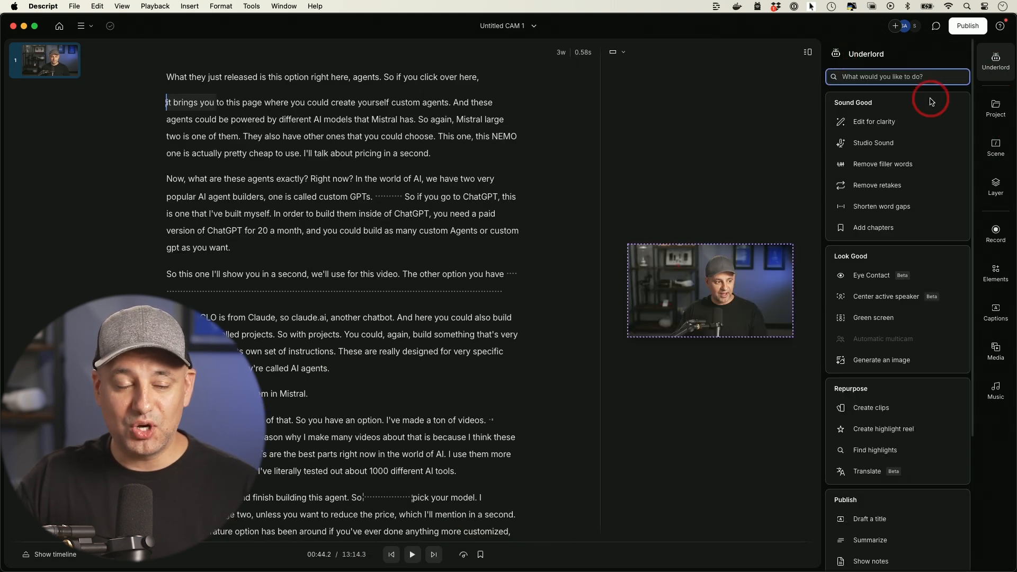
click(874, 121)
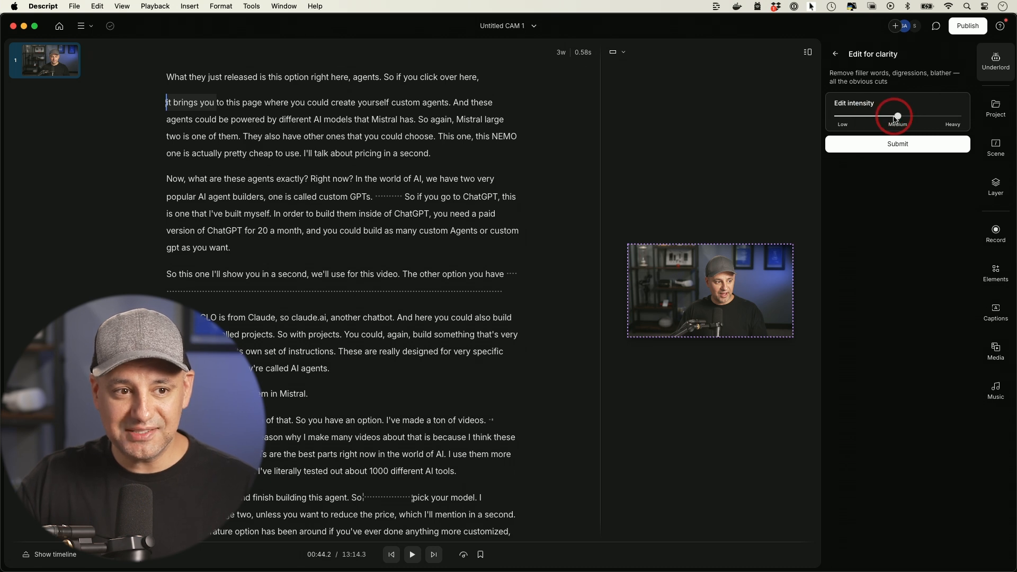
click(897, 143)
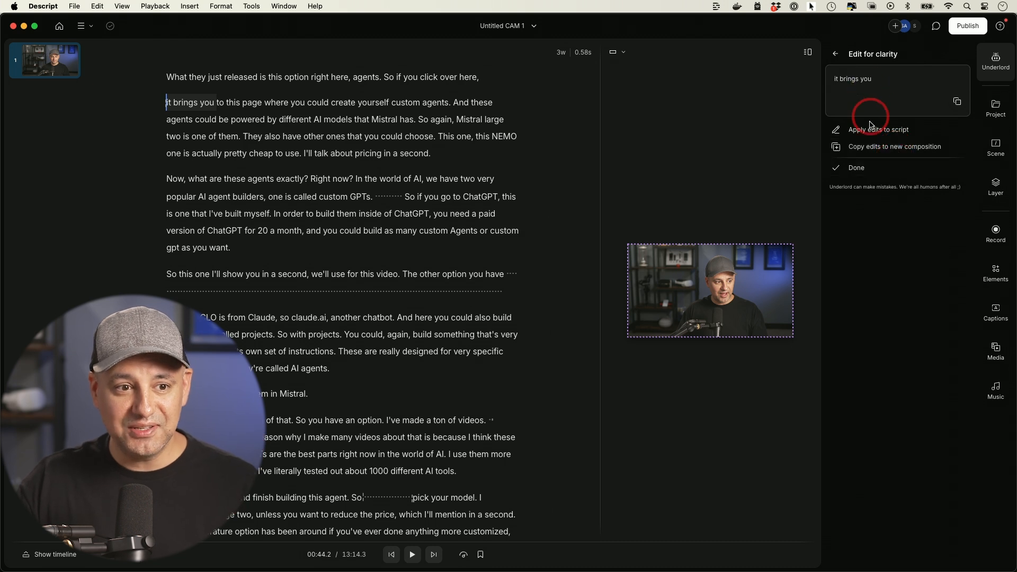
click(879, 130)
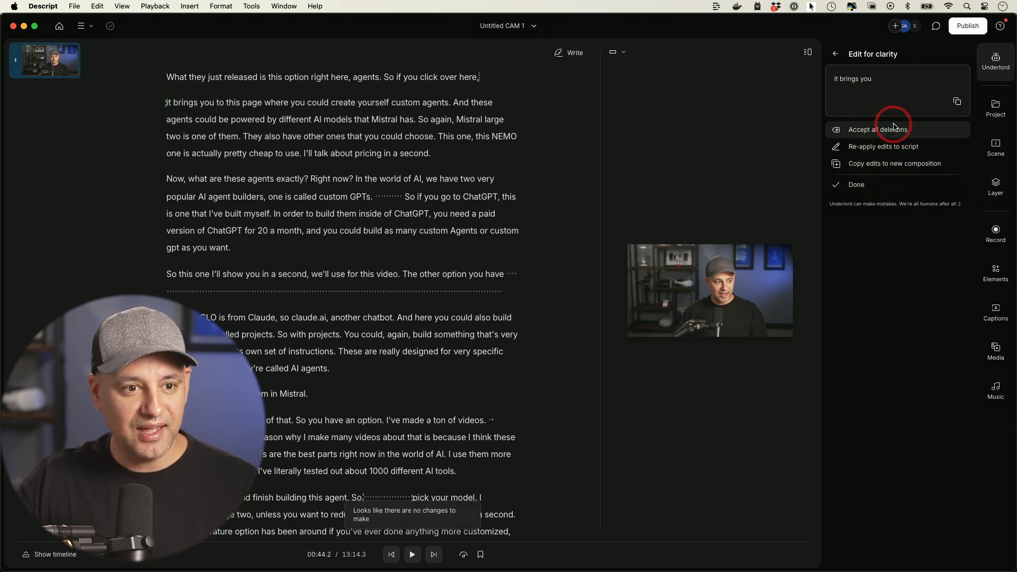
click(835, 54)
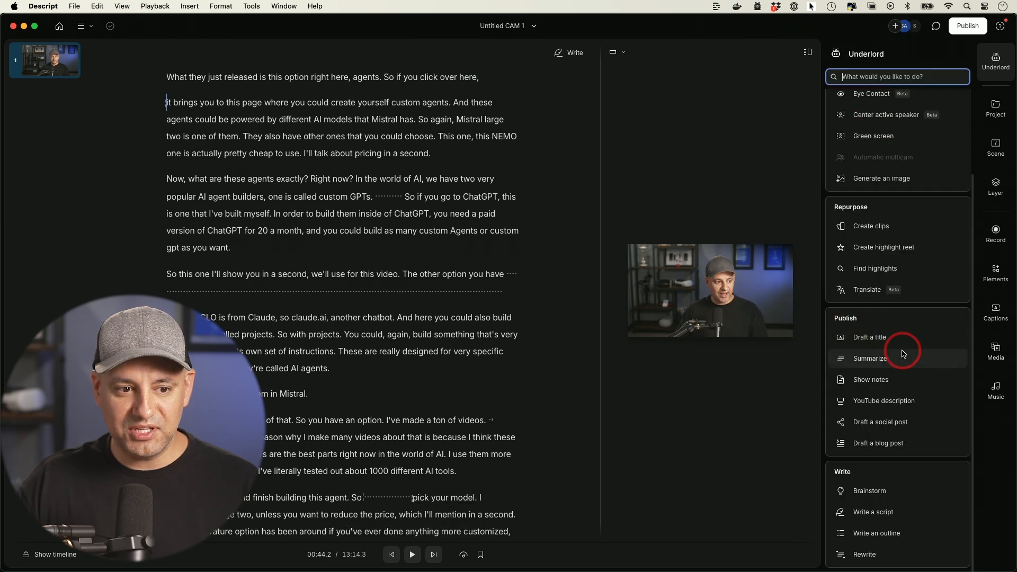
mouse_move(876, 409)
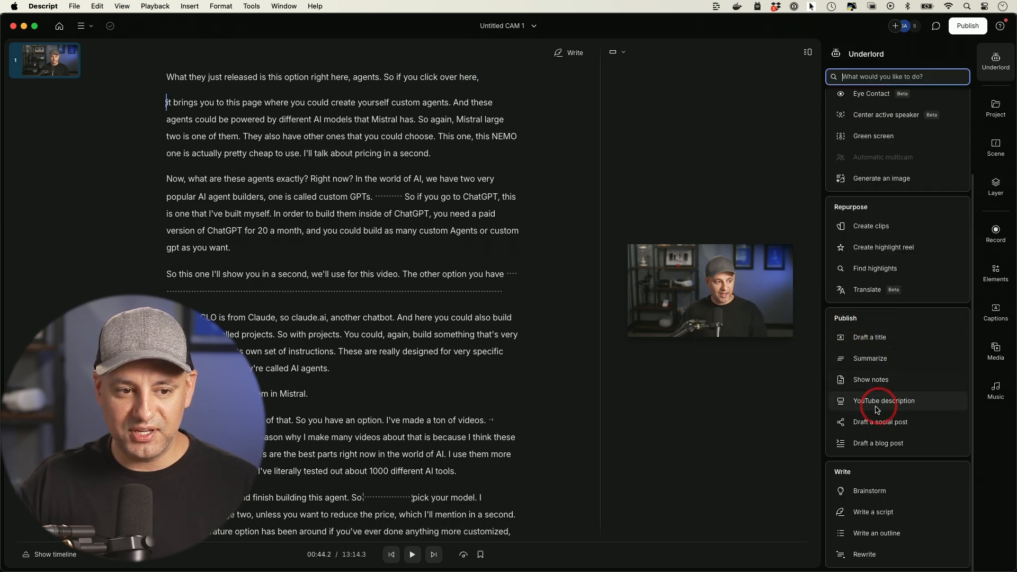
mouse_move(885, 400)
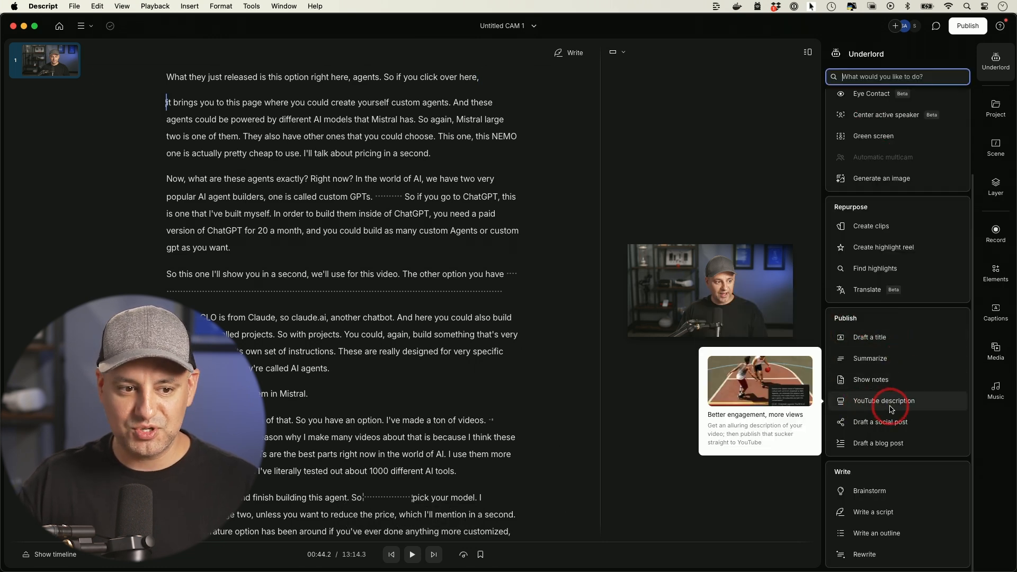
- Generate a YouTube description with title, summary and chapters via Underlord Publish
click(883, 401)
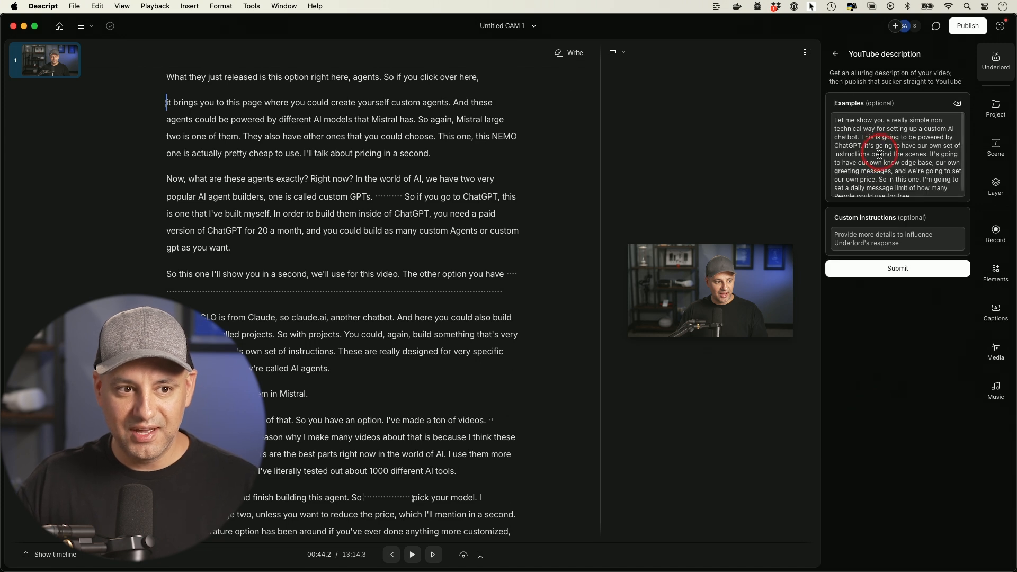
click(897, 268)
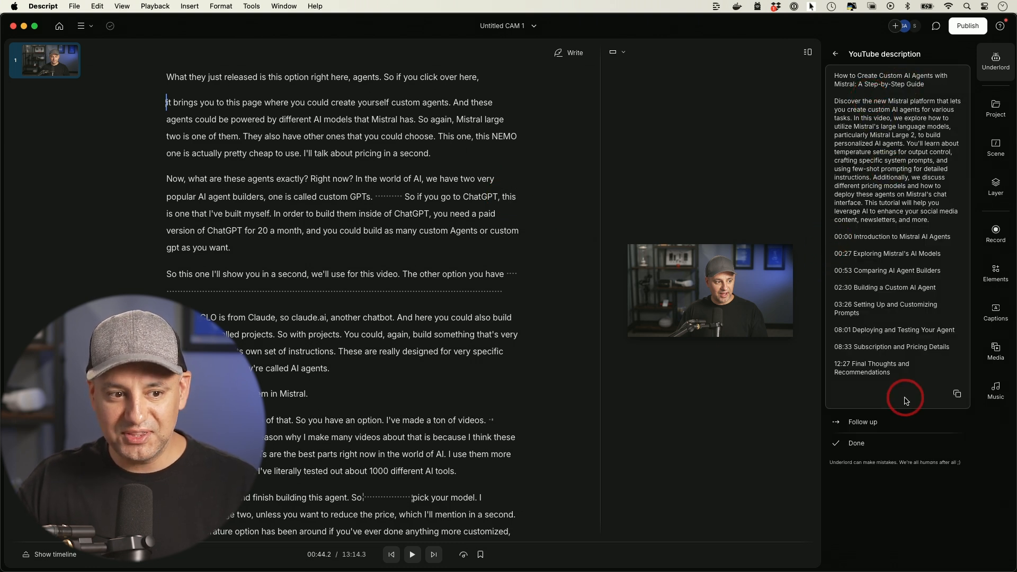
mouse_move(891, 197)
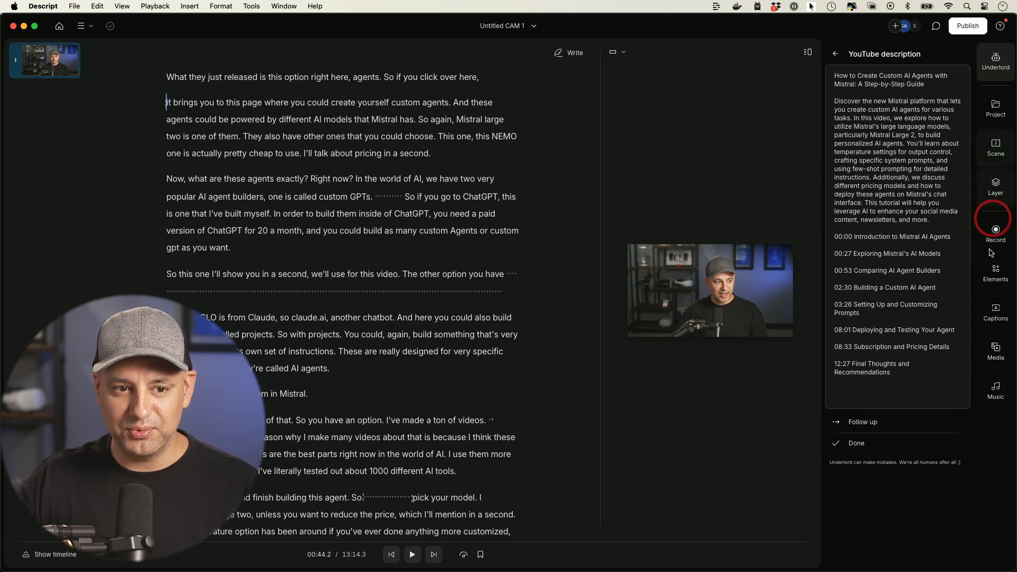
click(994, 351)
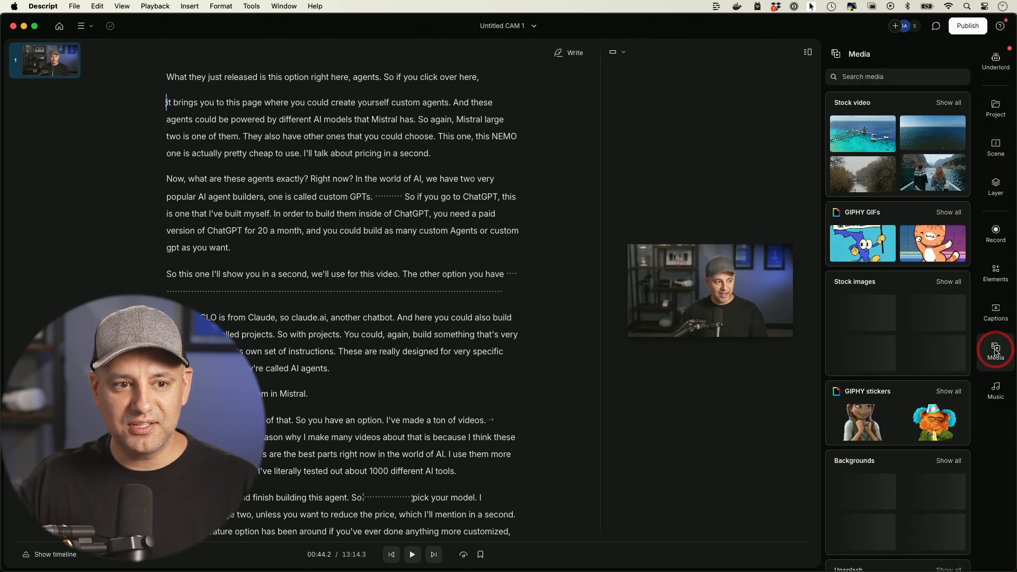
mouse_move(862, 111)
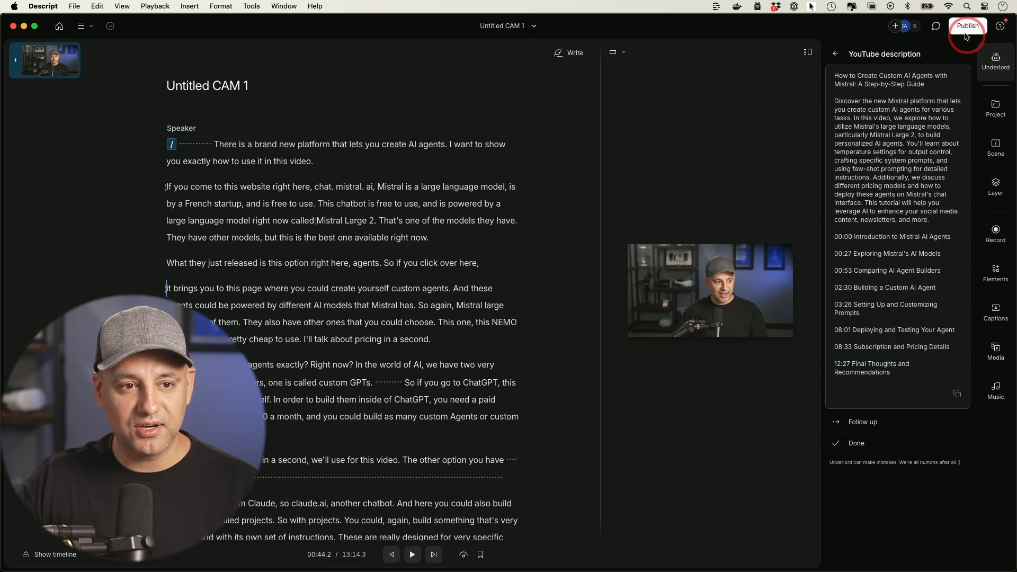
- Export the composition as descript.mp4 at Max resolution and High quality
click(967, 26)
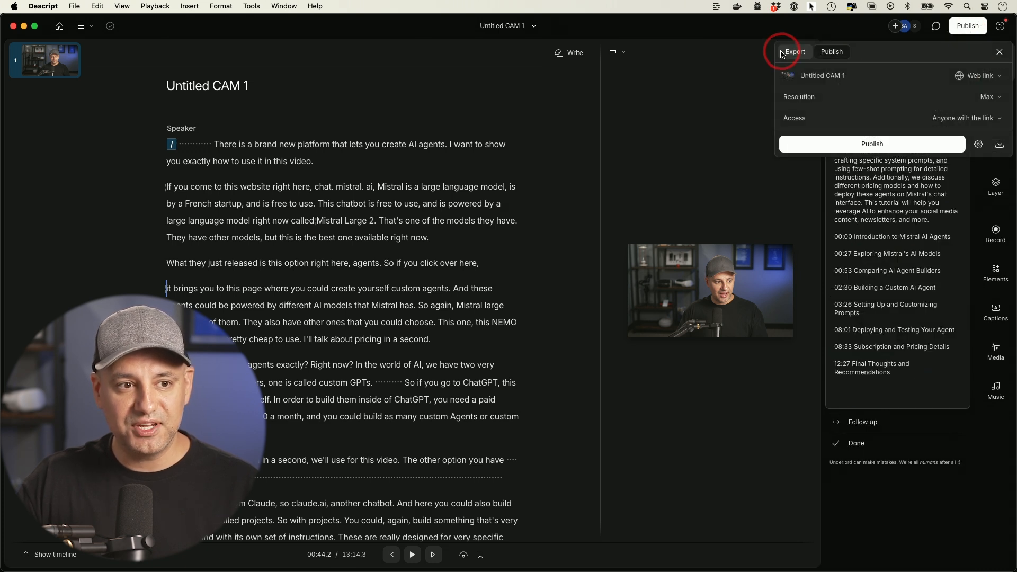
click(794, 52)
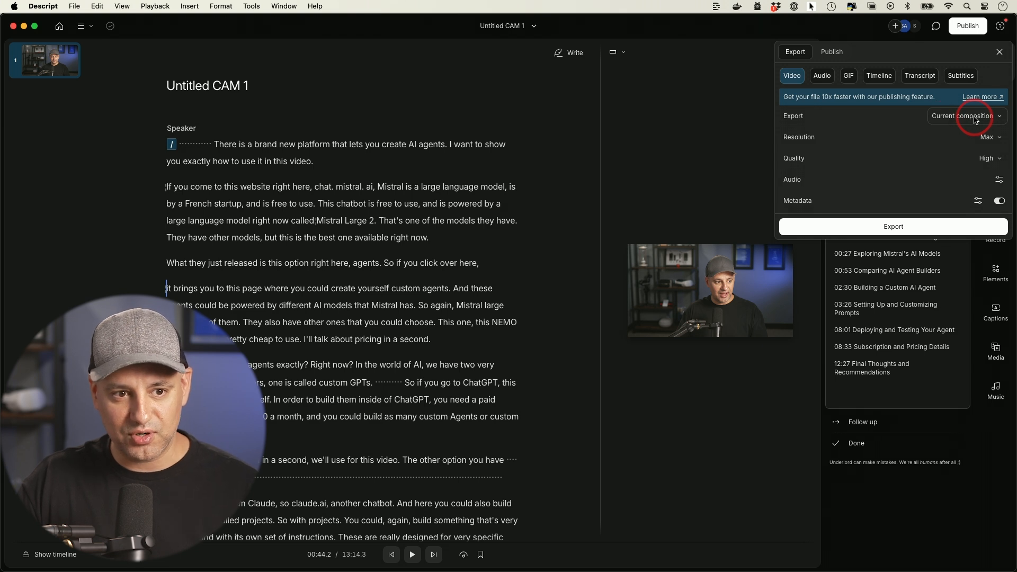
click(988, 157)
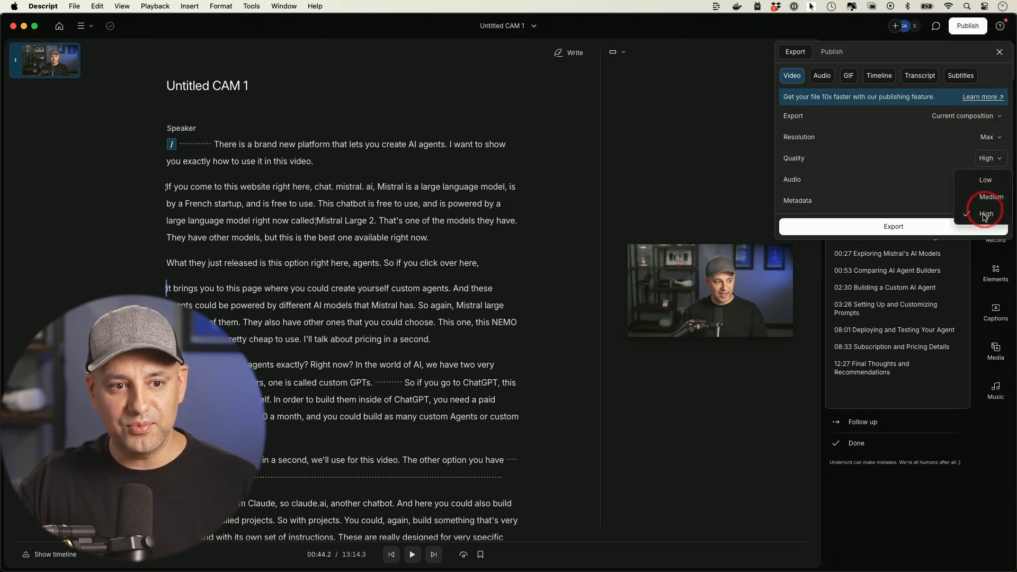
click(986, 213)
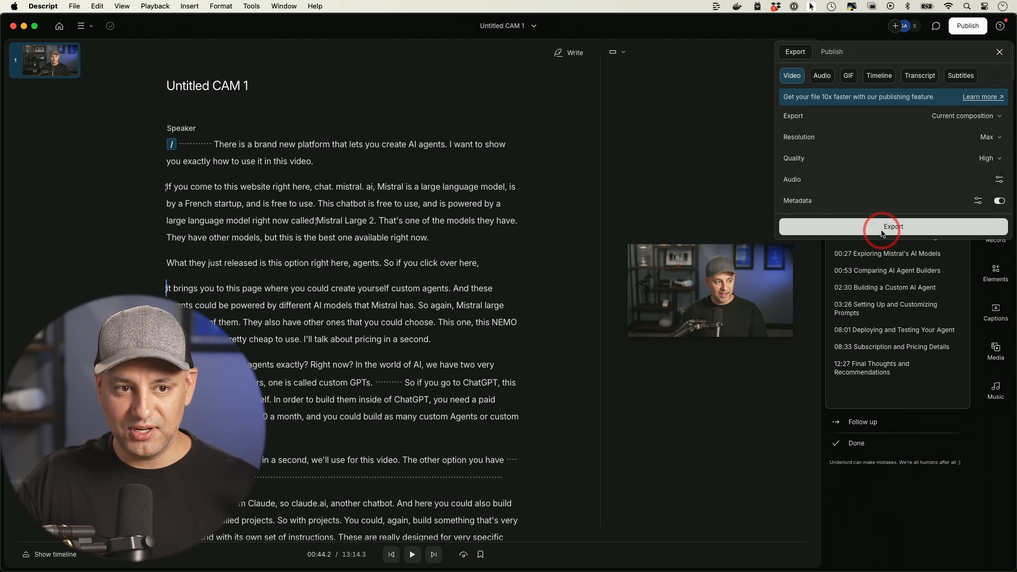
click(893, 227)
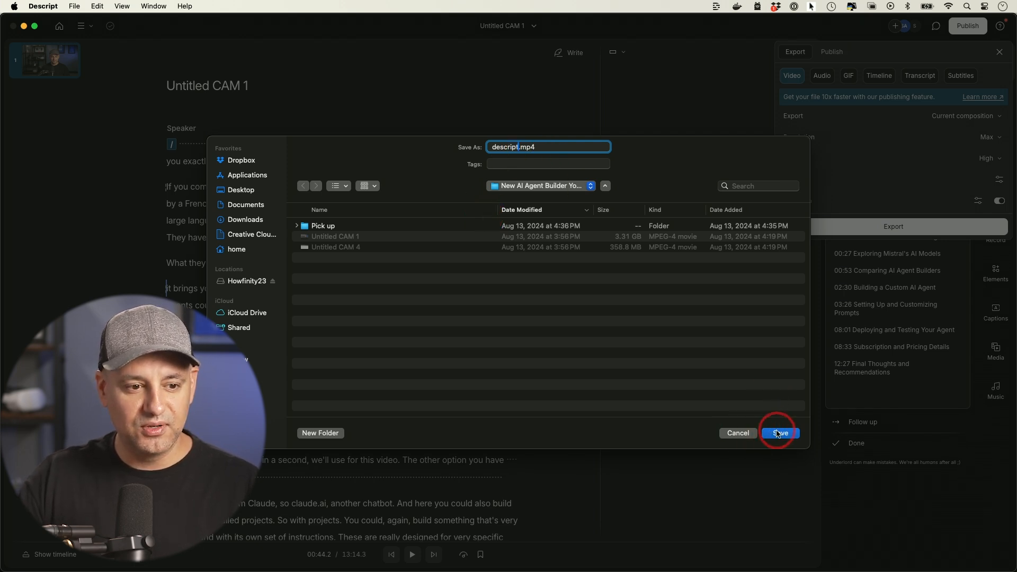
click(779, 432)
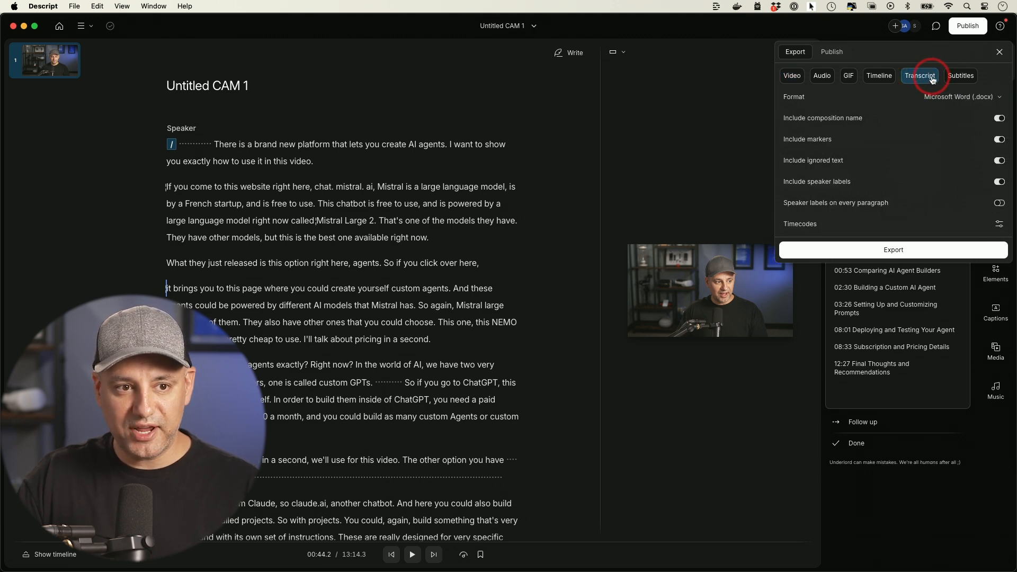
- Review the transcript Format choices in the Export popup, then dismiss them
click(963, 97)
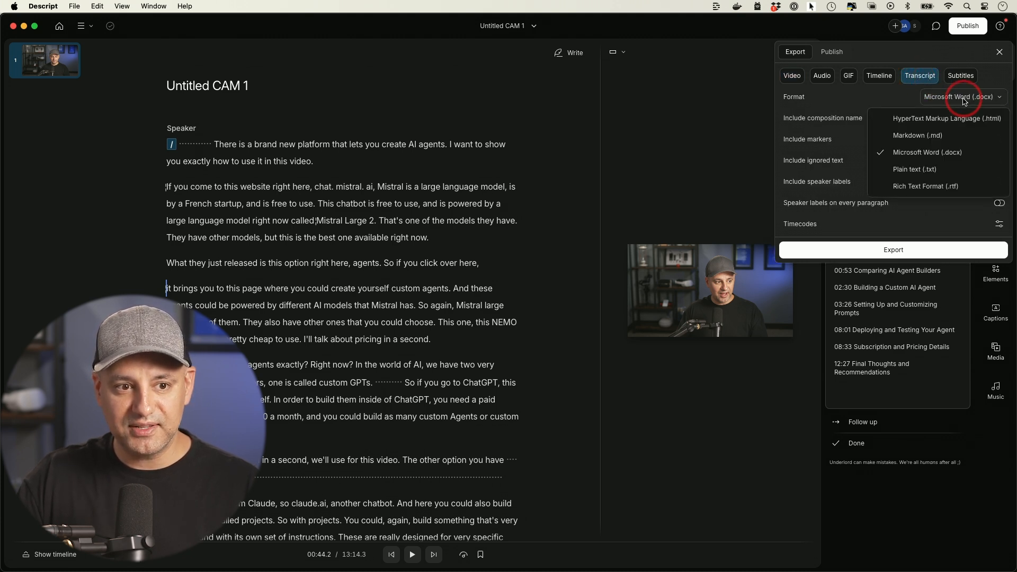
mouse_move(919, 79)
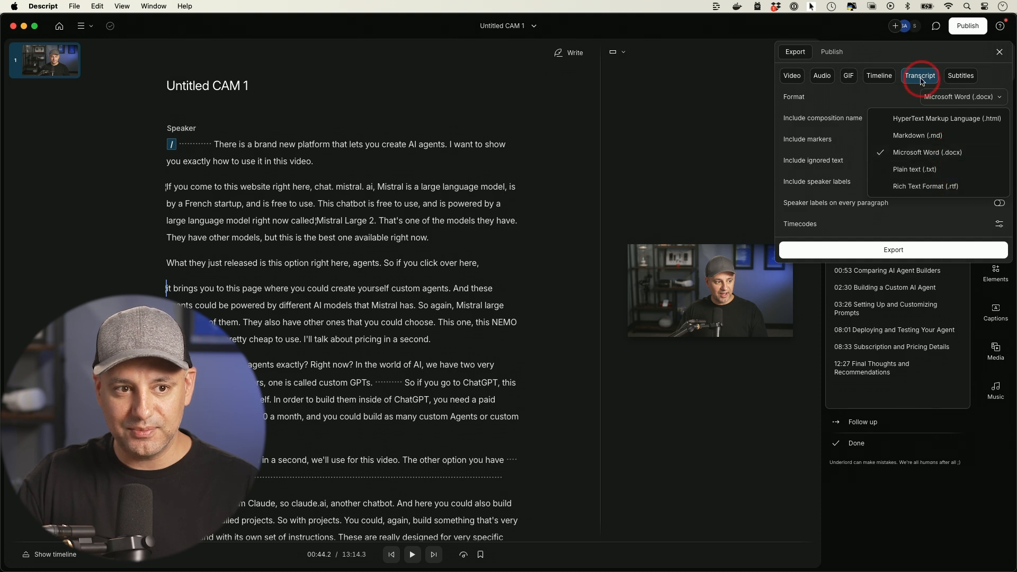
click(961, 75)
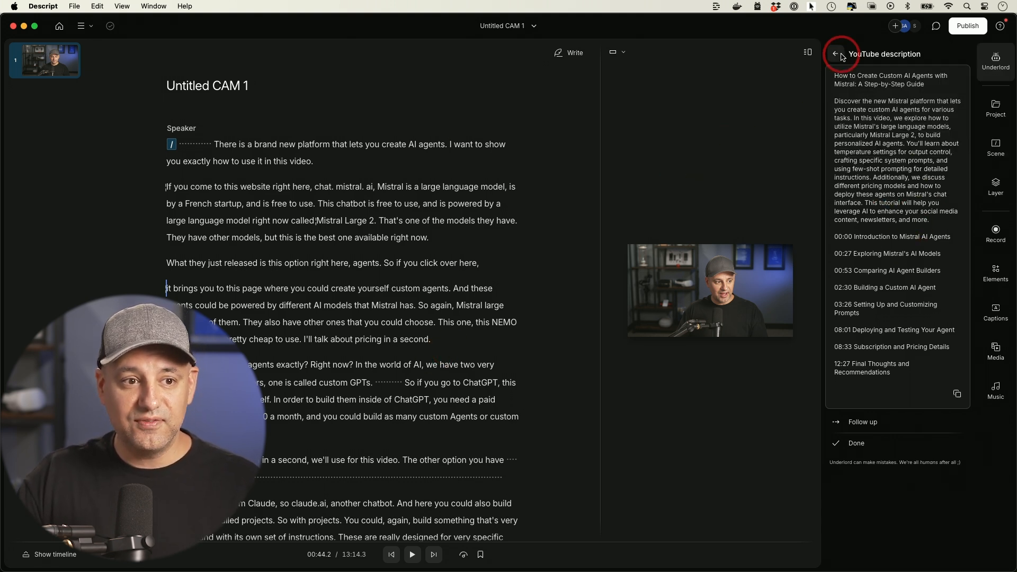
- Return to the AI actions list and apply Modern yellow waveform captions to all scenes
click(836, 54)
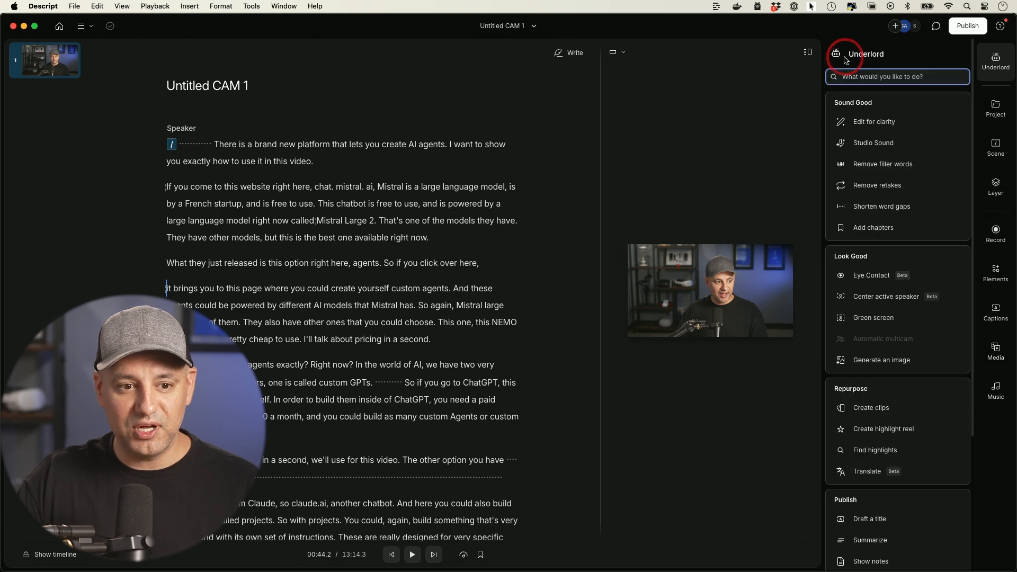
click(995, 311)
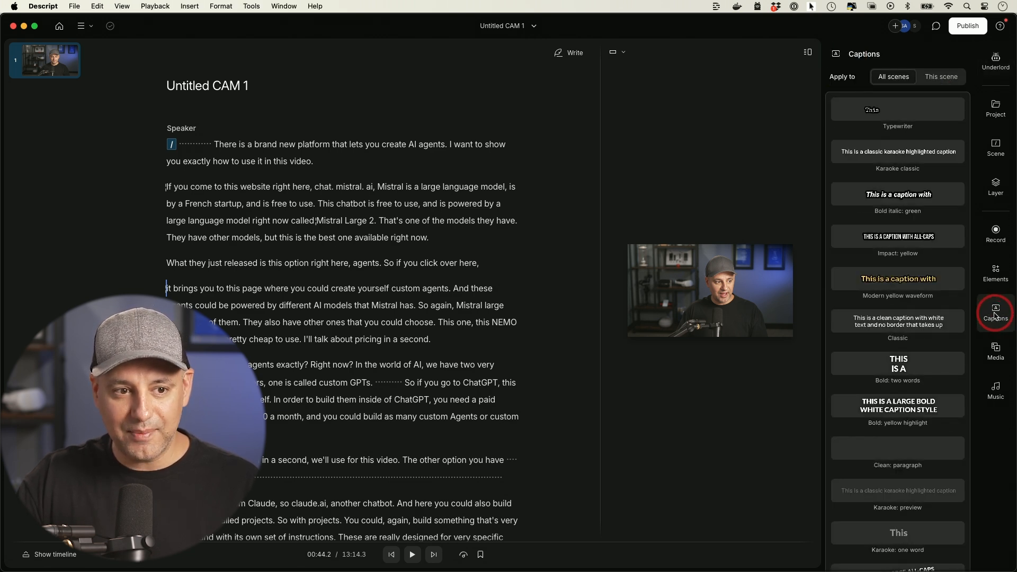
click(898, 278)
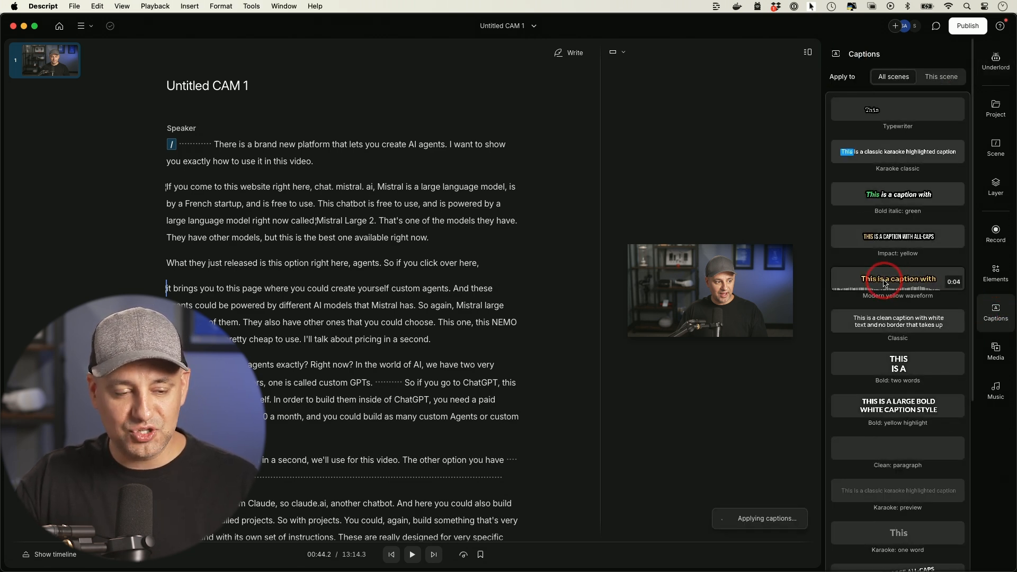
click(897, 279)
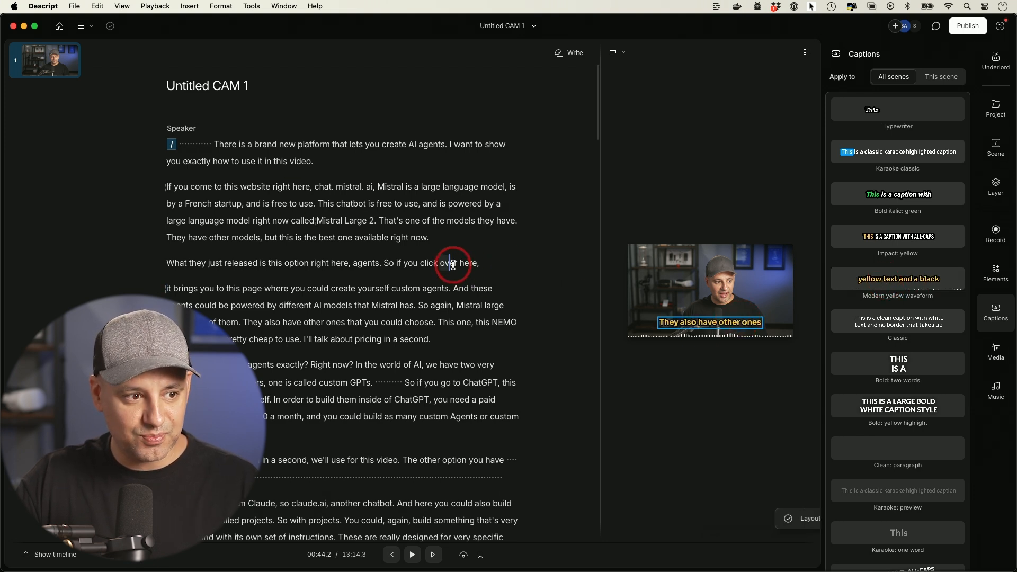
- Jump playback to the word 'over' and scroll down the transcript
click(412, 554)
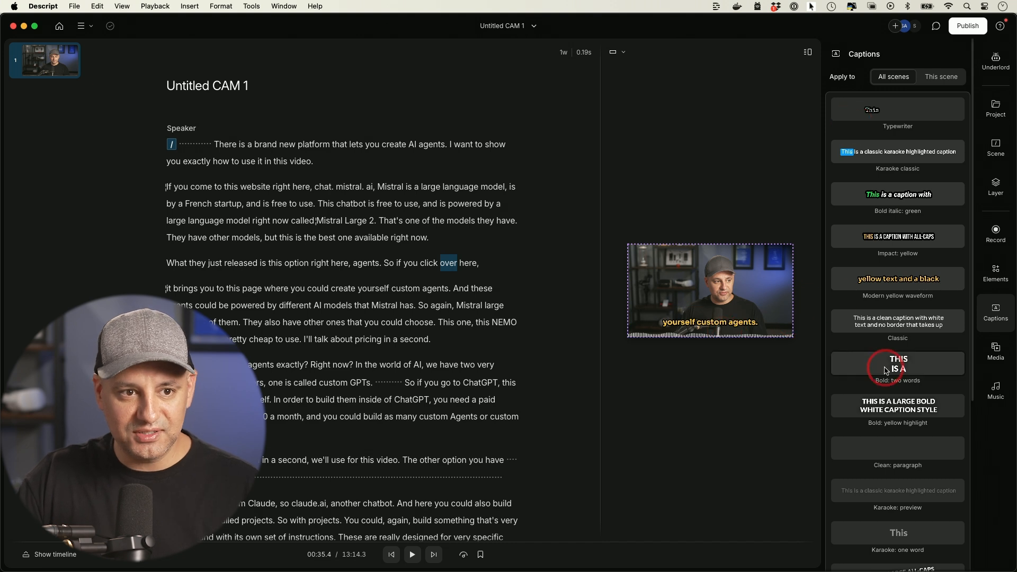
scroll(down, 3)
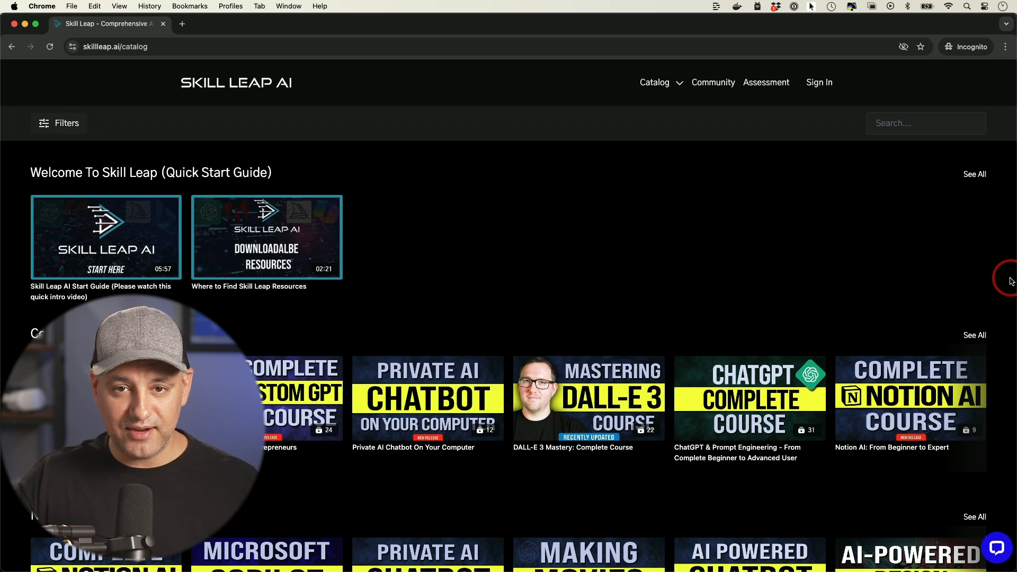
- Scroll the Skill Leap AI catalog down to the Complete AI Courses row
scroll(down, 3)
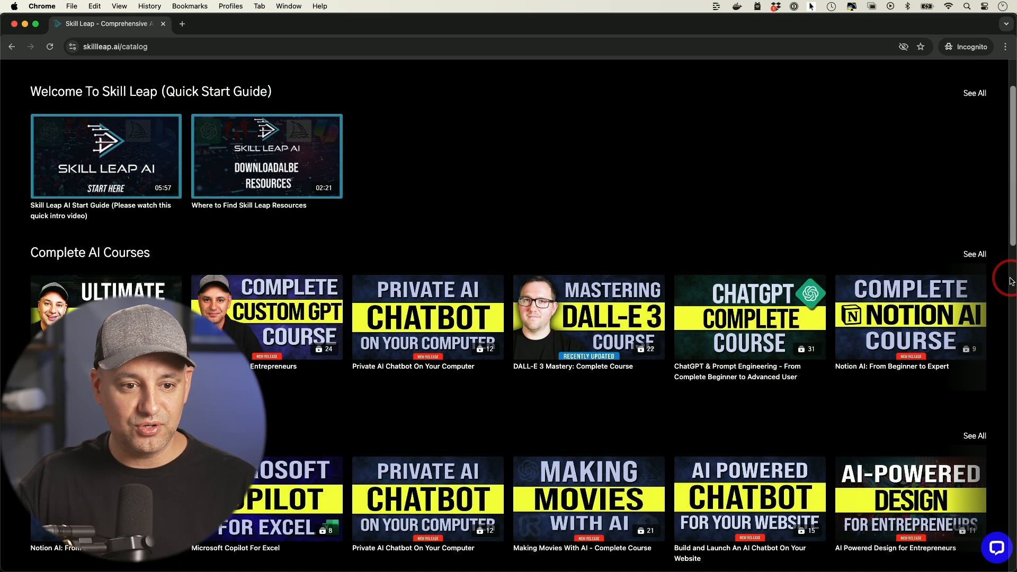
scroll(down, 3)
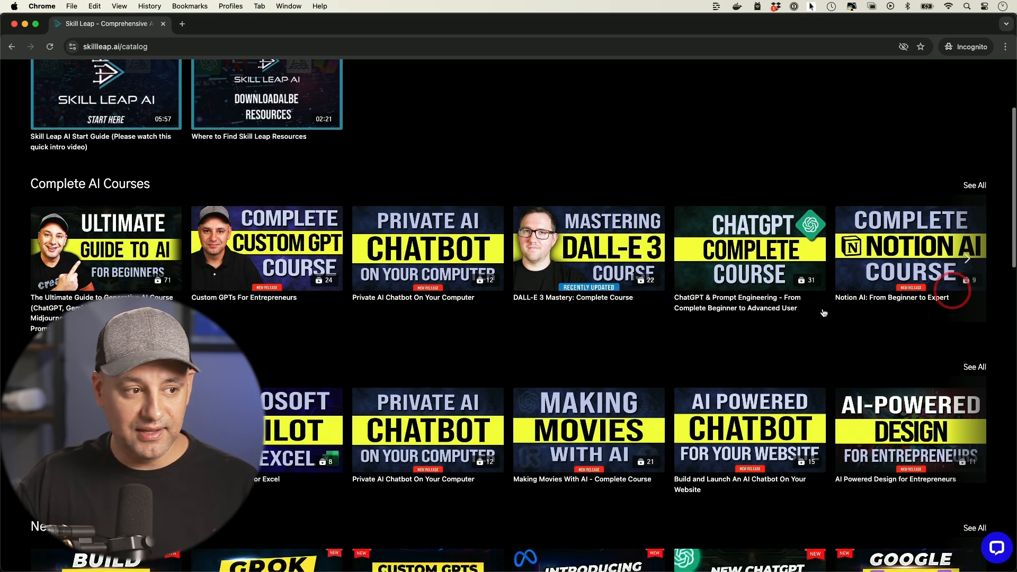
mouse_move(33, 242)
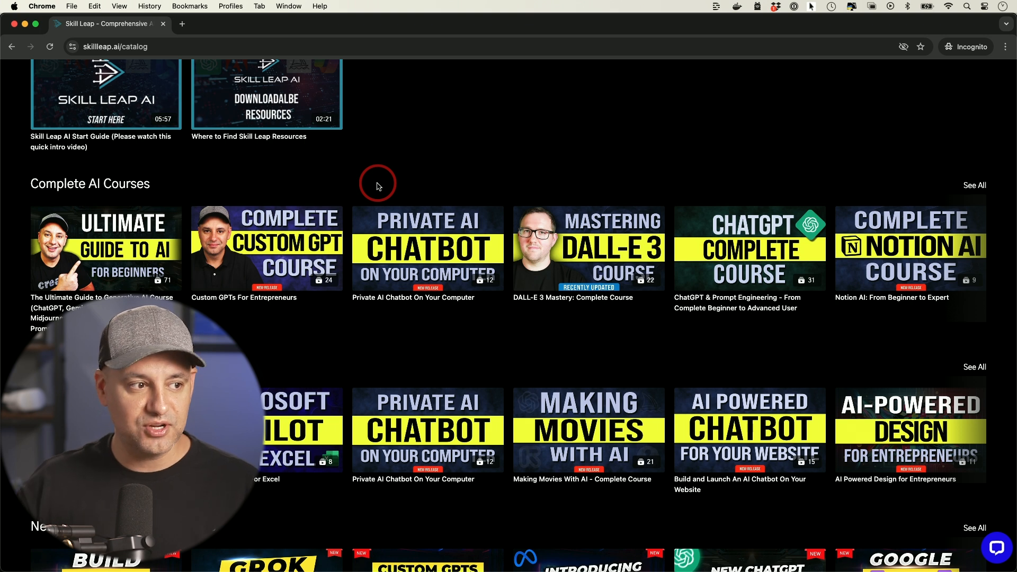
mouse_move(116, 189)
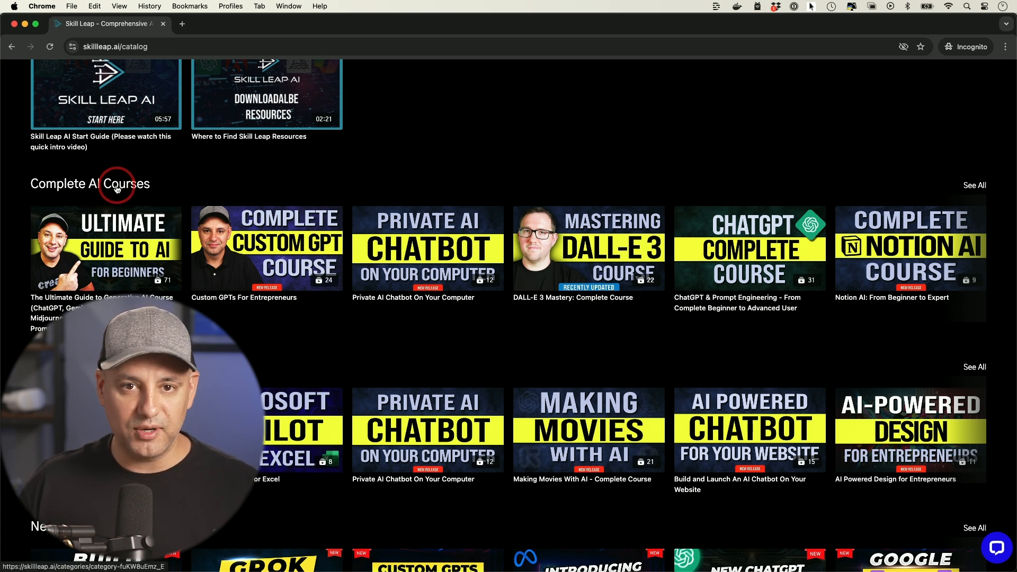